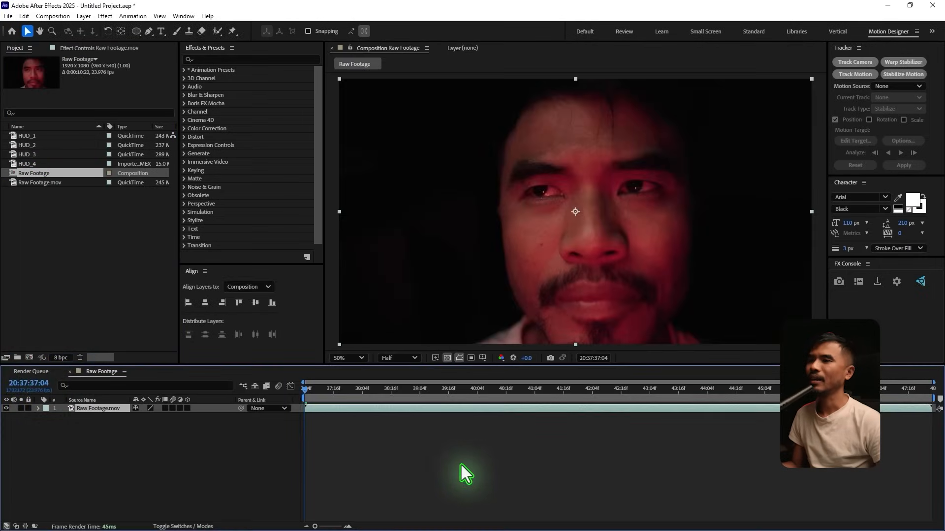
# Step: Change the composition name to 'Main Comp' in Composition Settings (Ctrl+K)
pyautogui.press('ctrl+k')
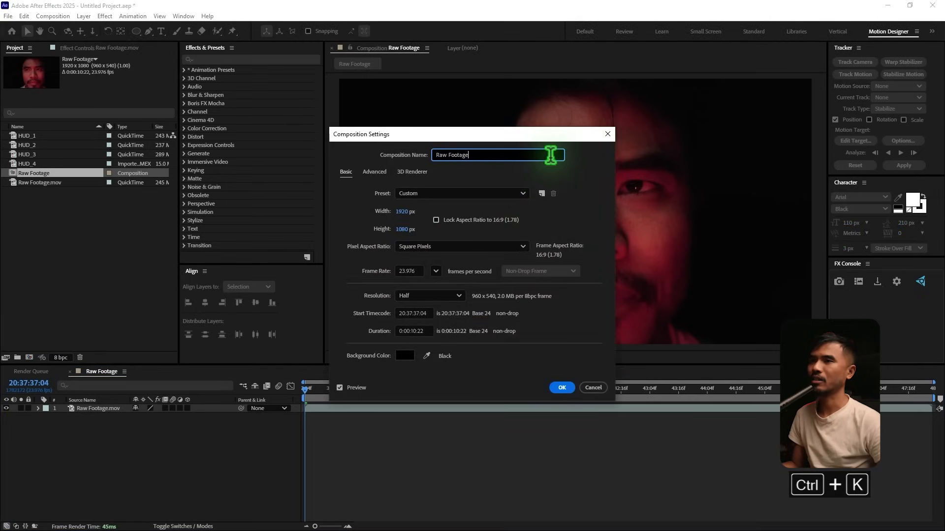
pyautogui.write('M')
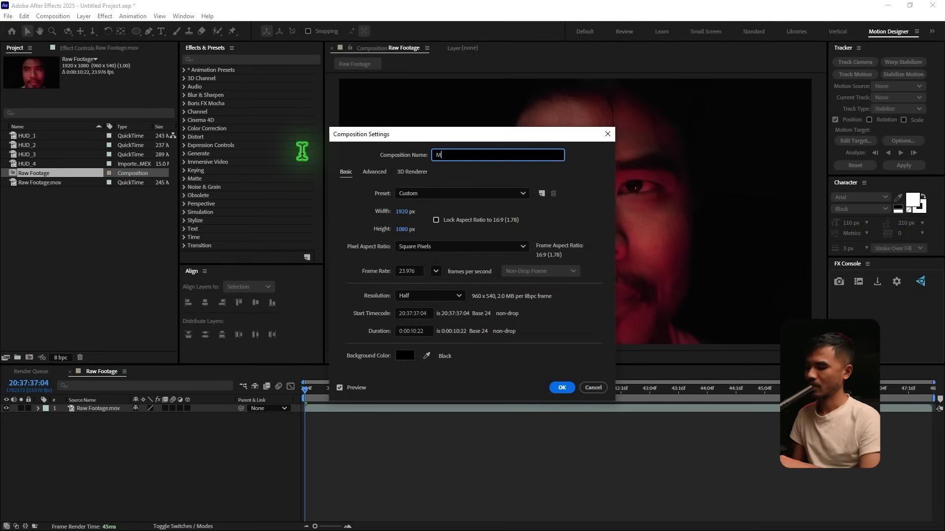
pyautogui.write('ain Com')
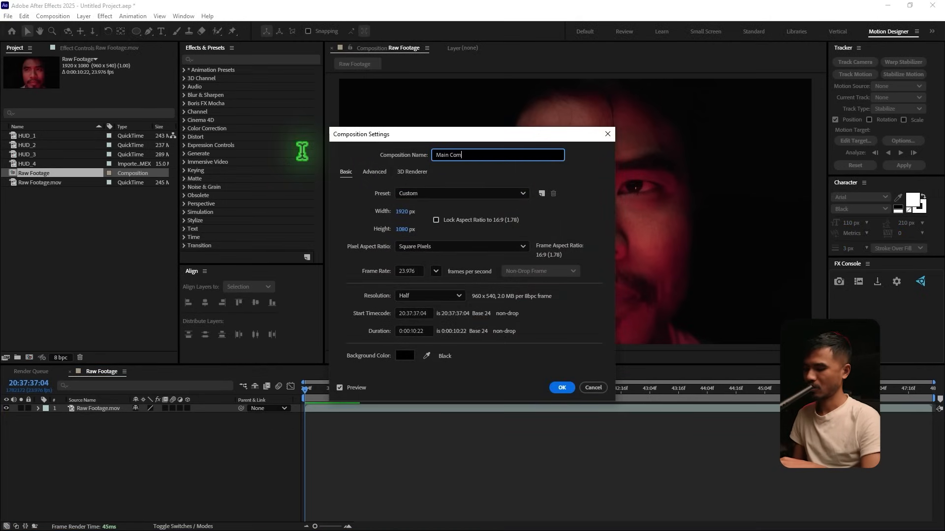
pyautogui.click(561, 387)
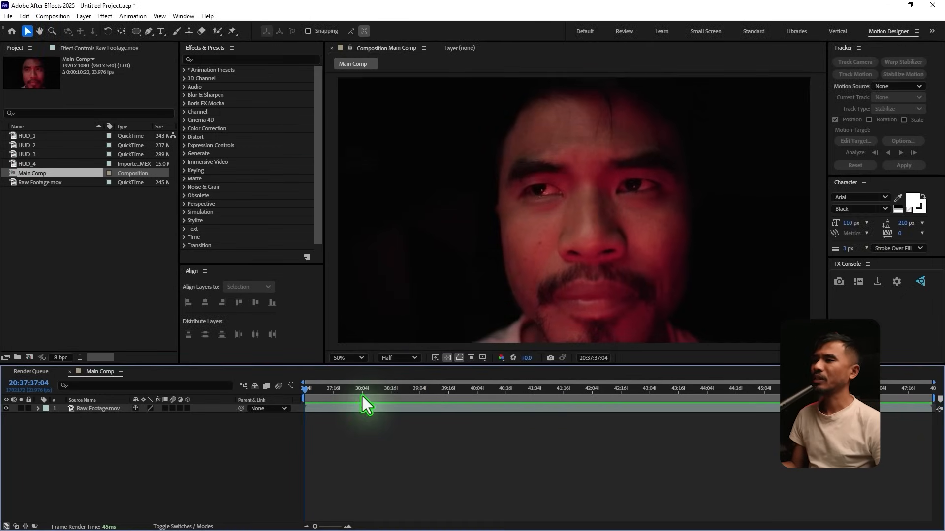
# Step: Draw an elliptical mask over the face on the footage layer and select the mask
pyautogui.click(138, 31)
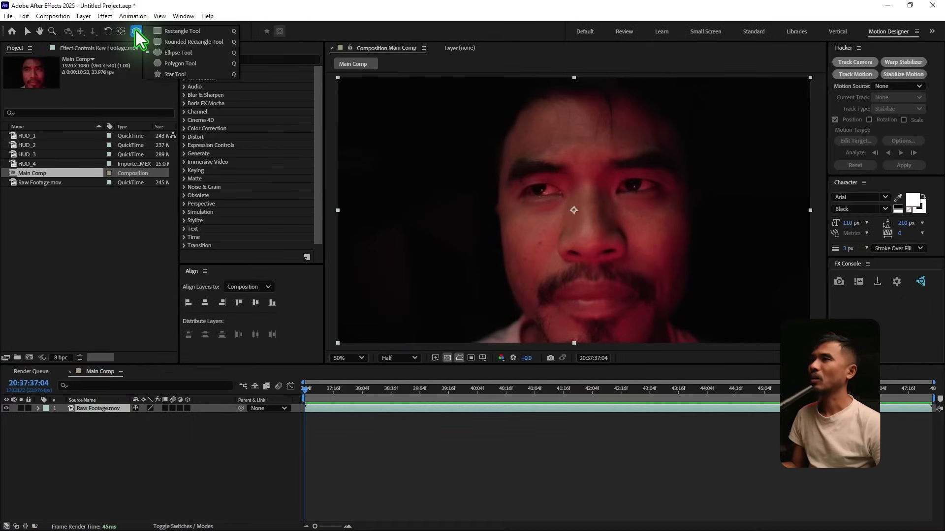
pyautogui.click(139, 31)
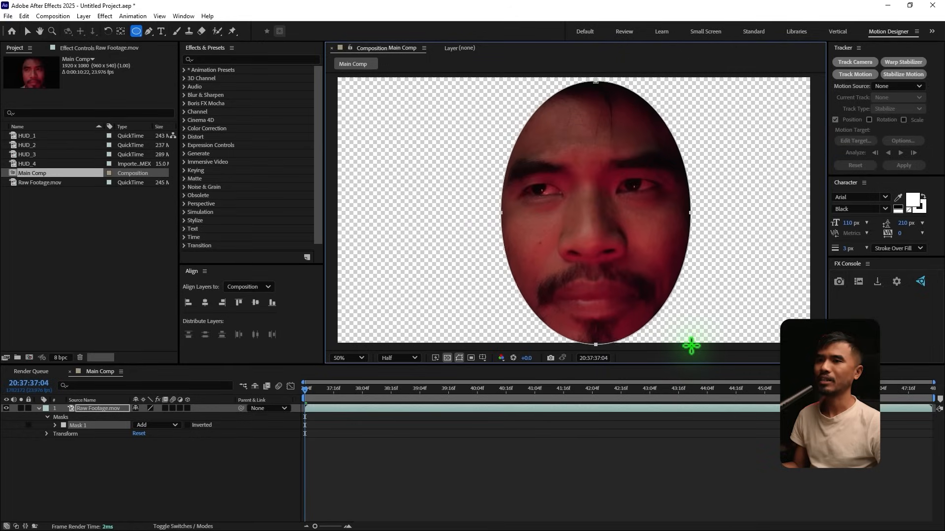
pyautogui.moveTo(690, 345); pyautogui.dragTo(634, 284)
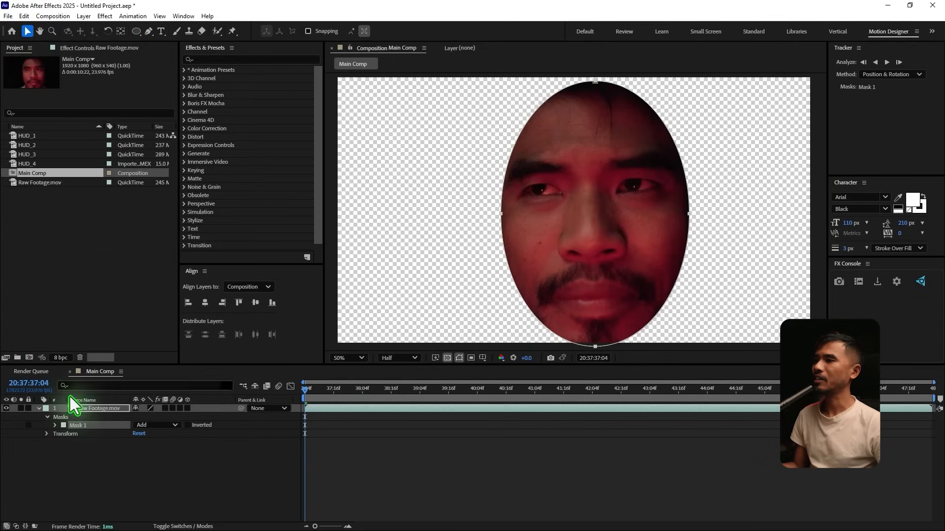
pyautogui.click(156, 425)
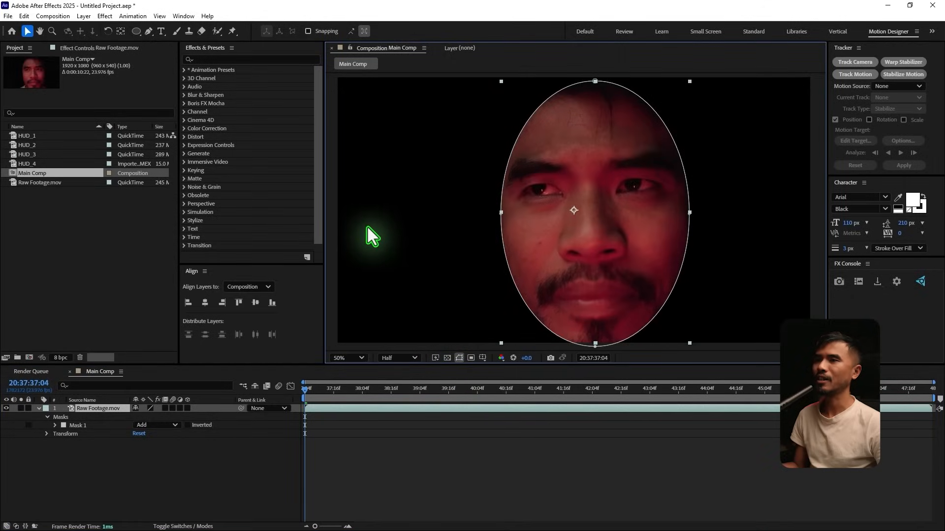
pyautogui.moveTo(88, 437)
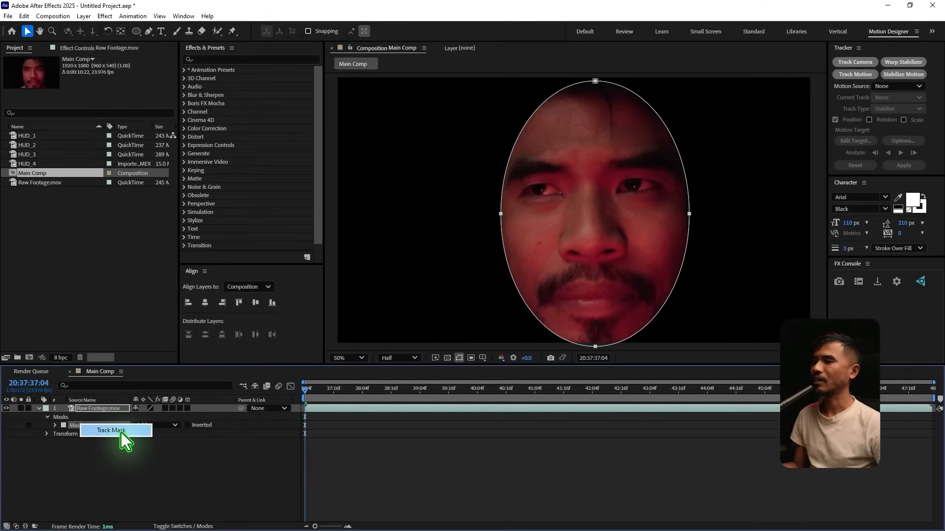
# Step: Track Mask 1 forward through the clip using Face Tracking (Outline Only)
pyautogui.click(110, 430)
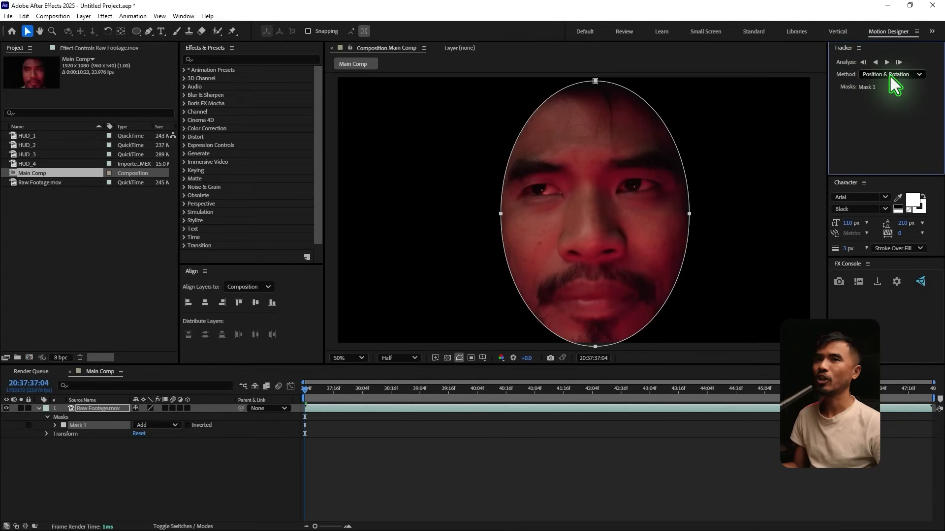
pyautogui.click(891, 74)
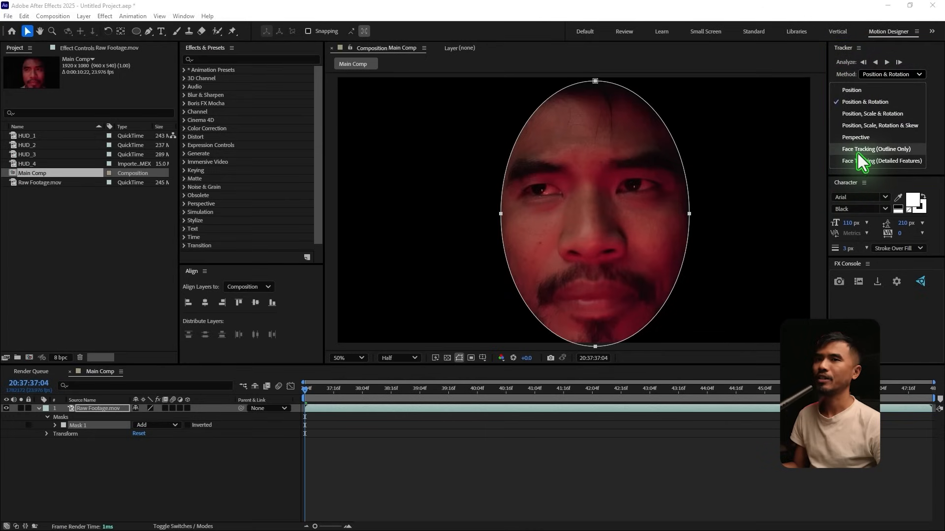
pyautogui.moveTo(874, 156)
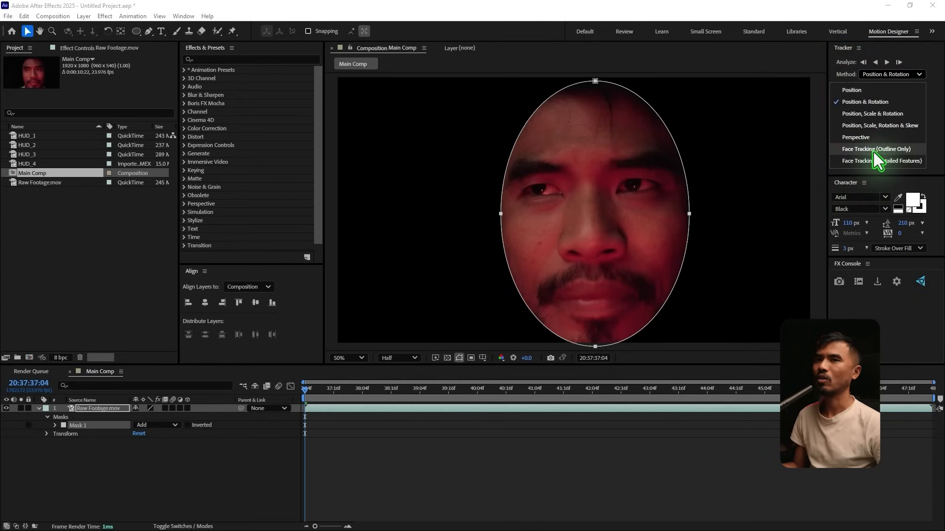
pyautogui.click(877, 148)
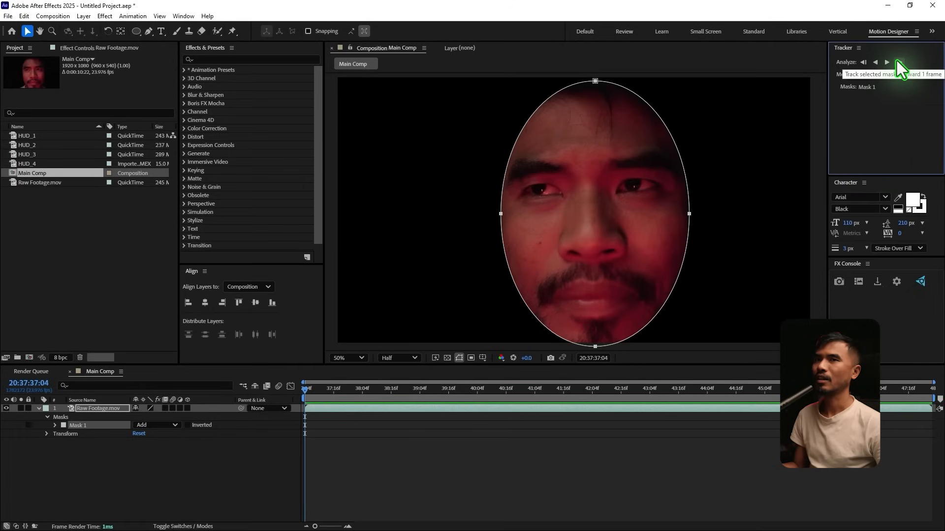
pyautogui.click(886, 62)
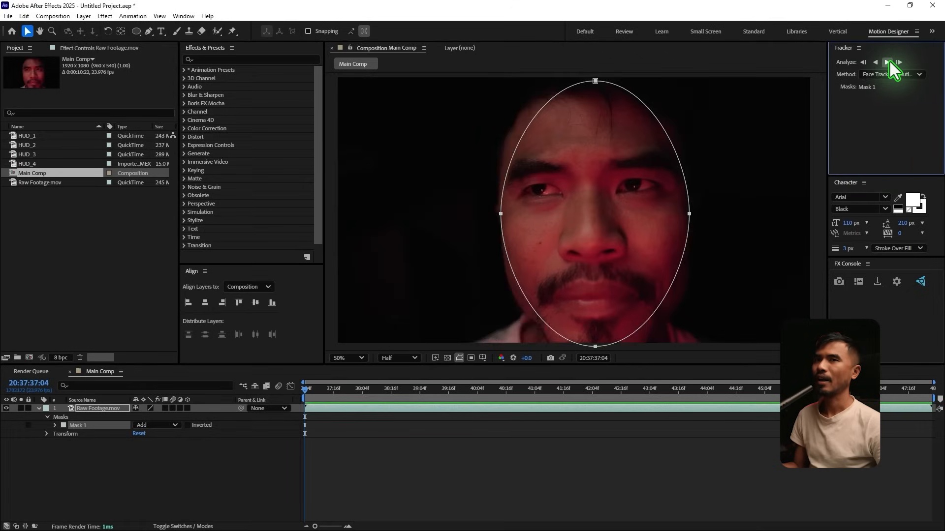
pyautogui.click(886, 62)
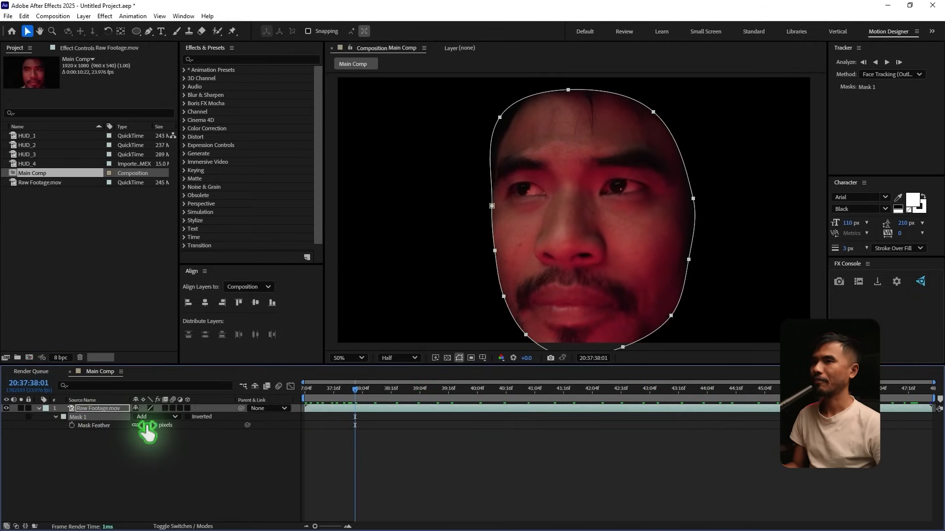
# Step: Set Mask Feather to about 177 px and Mask Expansion to about -87 px
pyautogui.moveTo(148, 425); pyautogui.dragTo(235, 424)
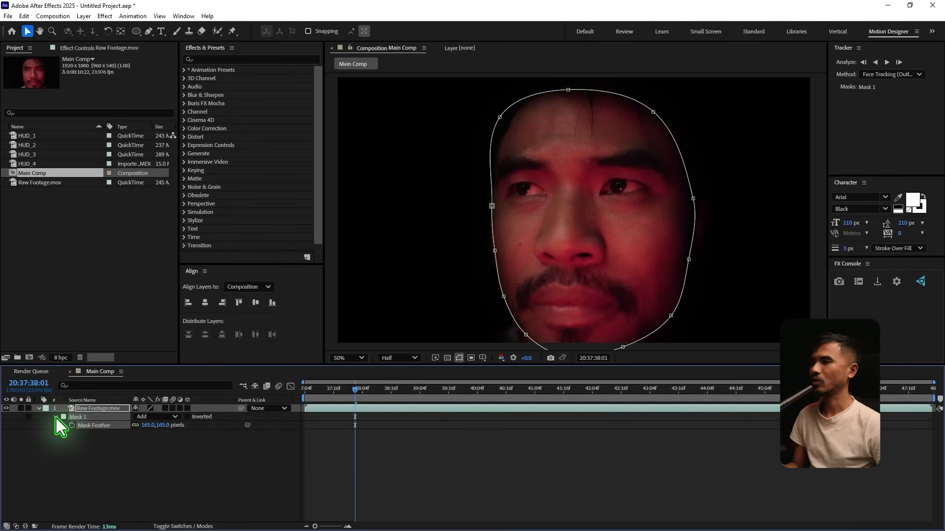
pyautogui.click(63, 416)
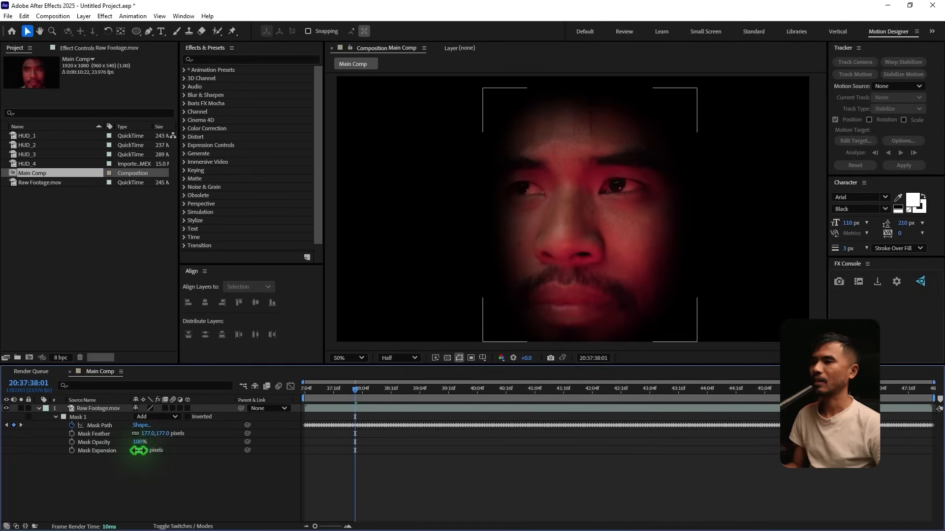
pyautogui.moveTo(148, 450); pyautogui.dragTo(148, 450)
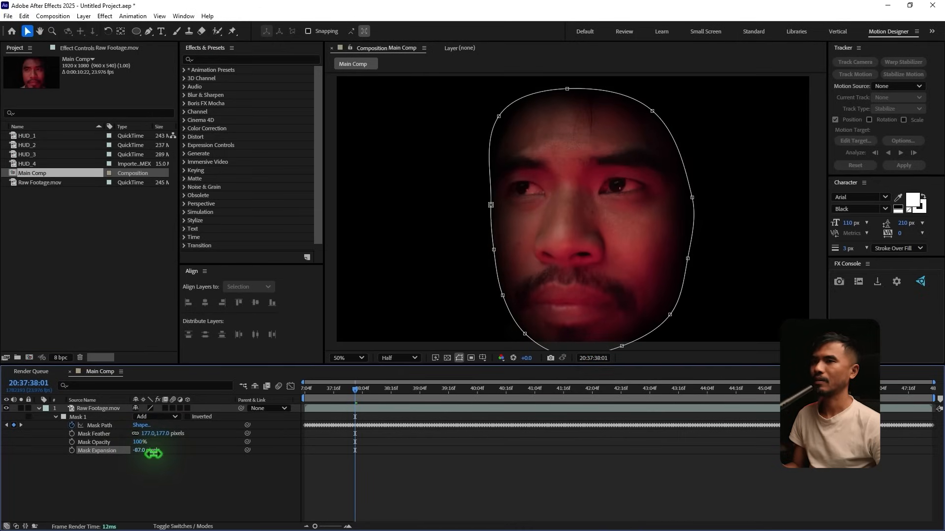
pyautogui.click(448, 398)
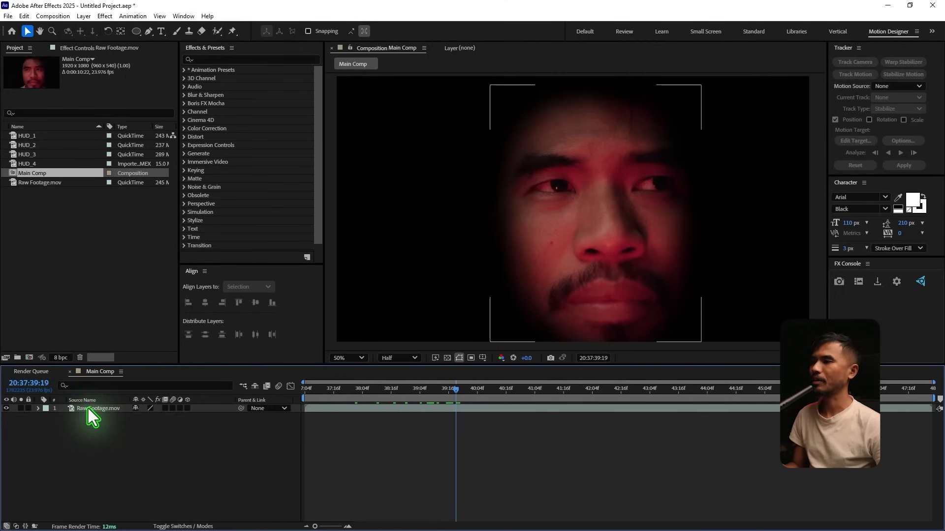
# Step: Duplicate the footage layer and draw a Pen mask around the eyes on the top copy
pyautogui.press('ctrl+d')
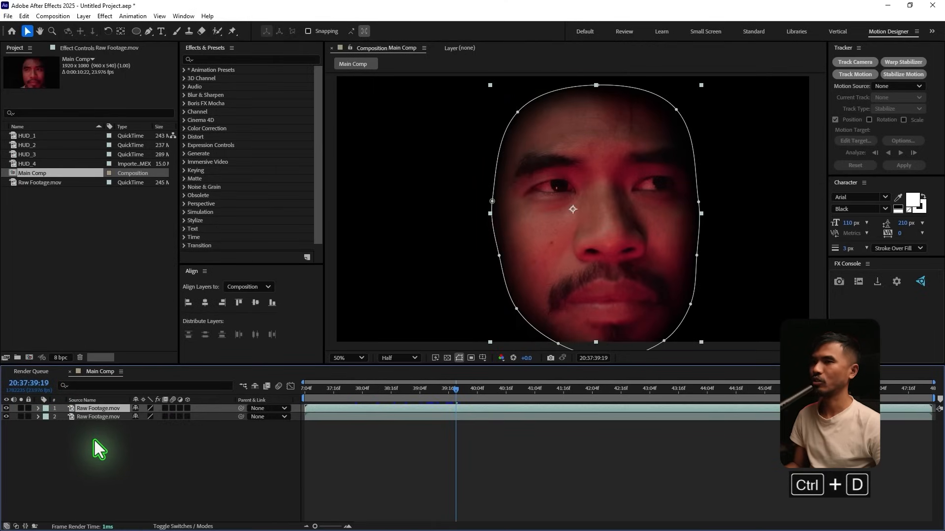
pyautogui.click(38, 408)
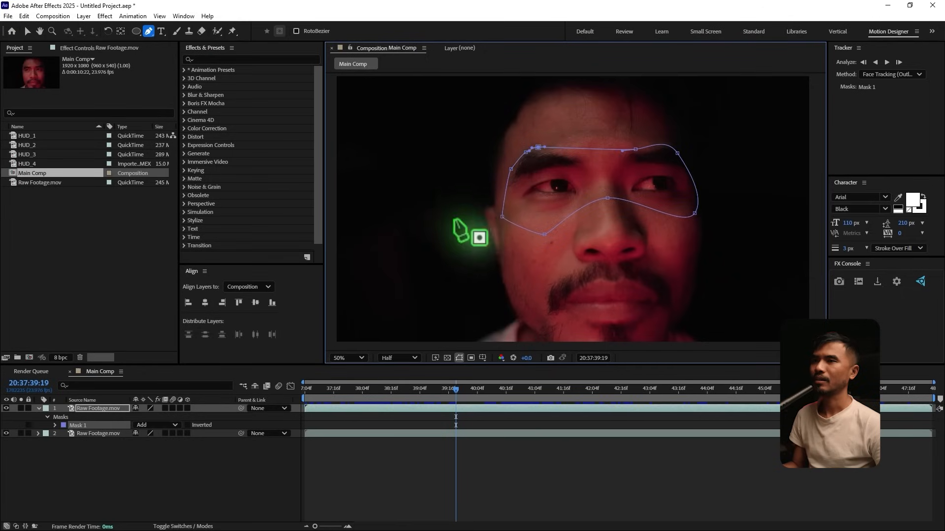
pyautogui.moveTo(479, 238); pyautogui.dragTo(524, 215)
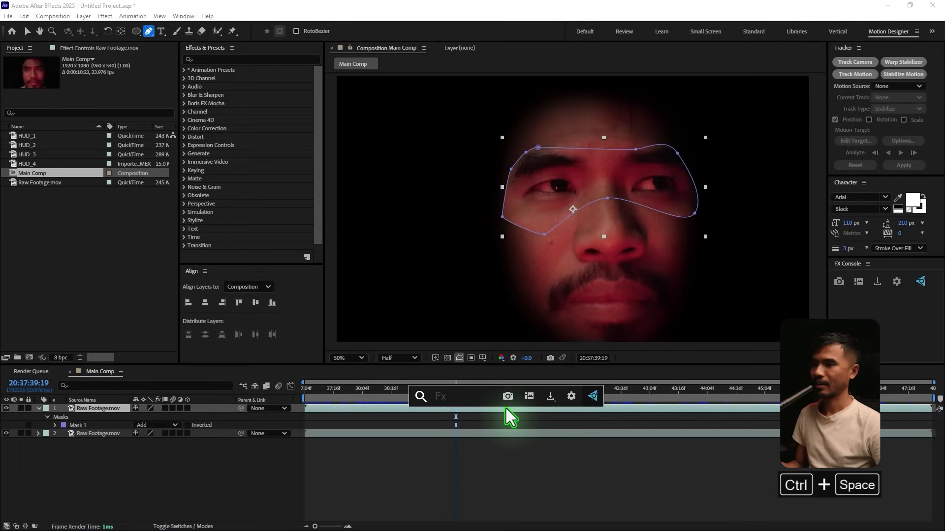
# Step: Add a Lumetri Color exposure boost of 2 to the eye-band layer and feather its mask
pyautogui.write('lum')
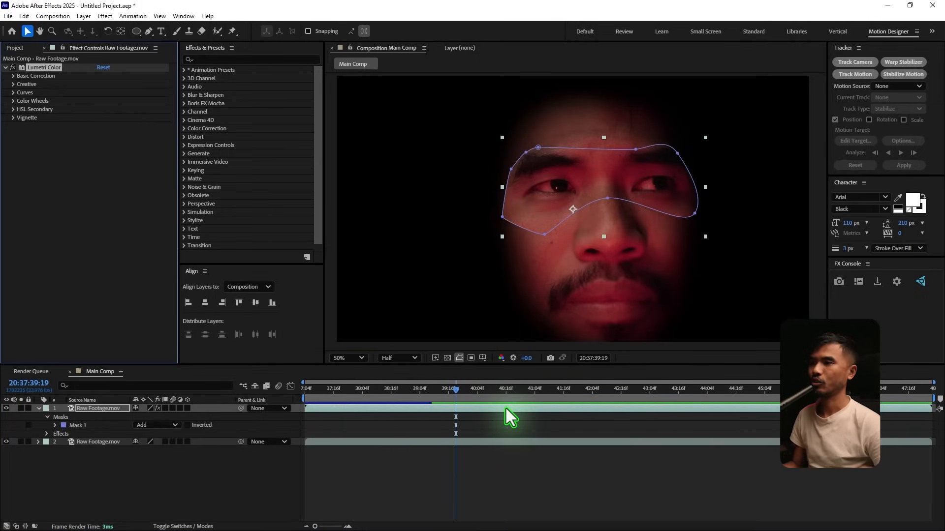
pyautogui.click(14, 75)
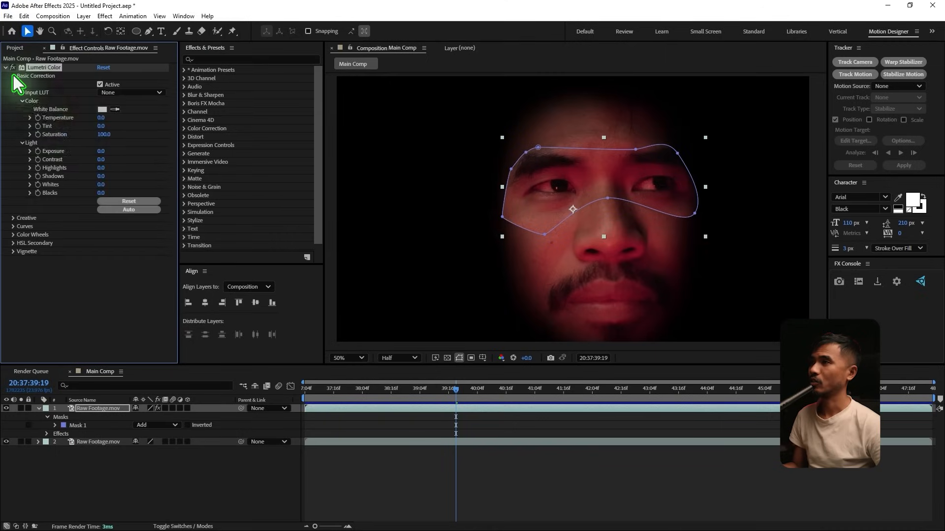
pyautogui.click(12, 75)
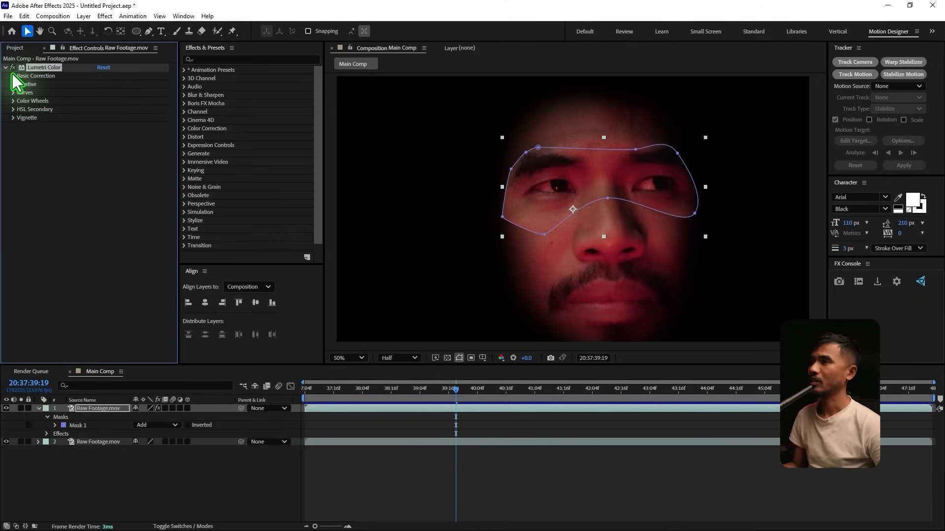
pyautogui.click(13, 75)
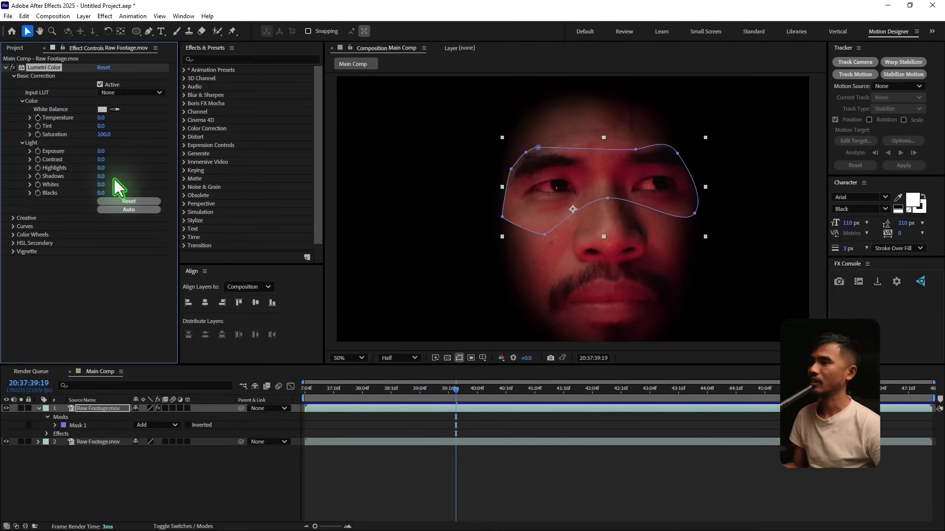
pyautogui.write('2')
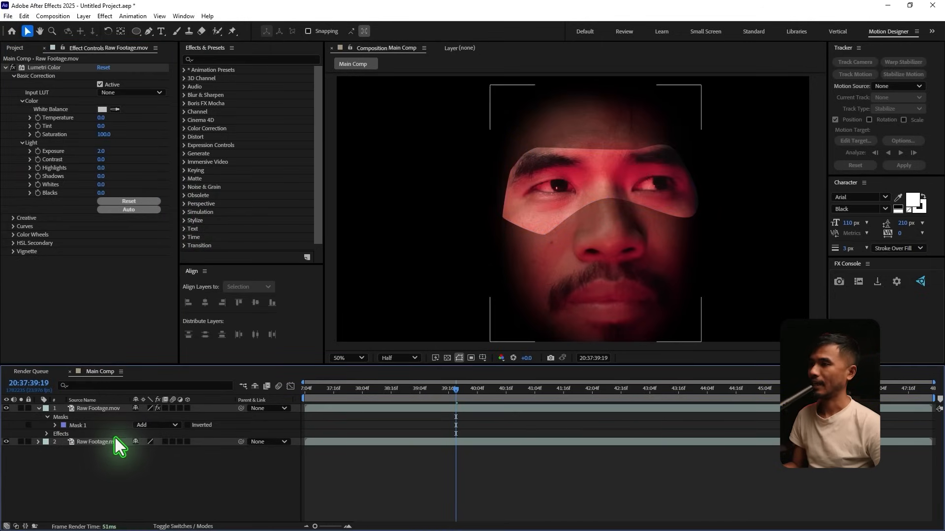
pyautogui.click(54, 425)
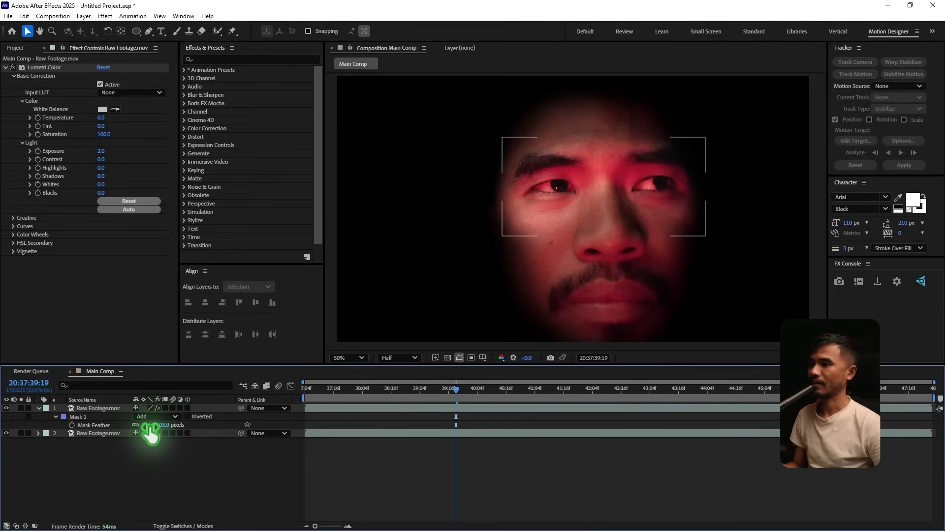
pyautogui.moveTo(151, 425); pyautogui.dragTo(166, 425)
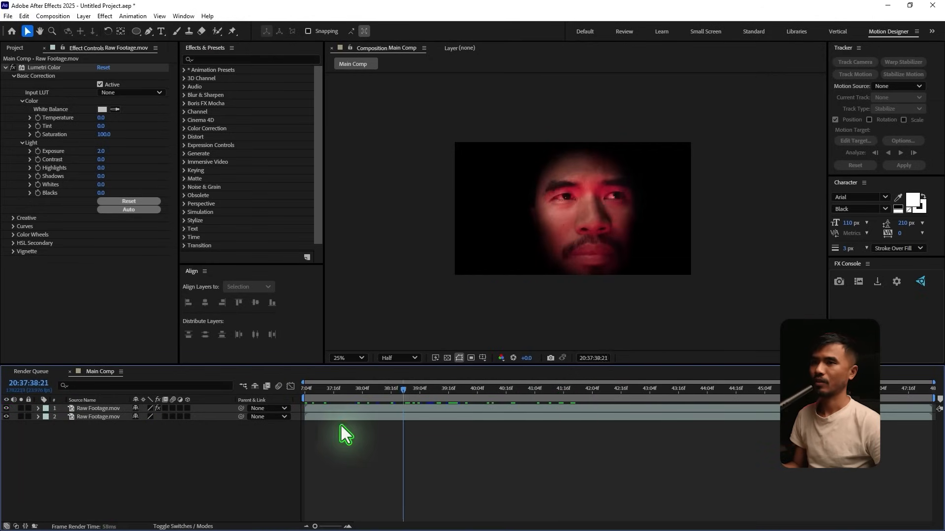
pyautogui.click(97, 408)
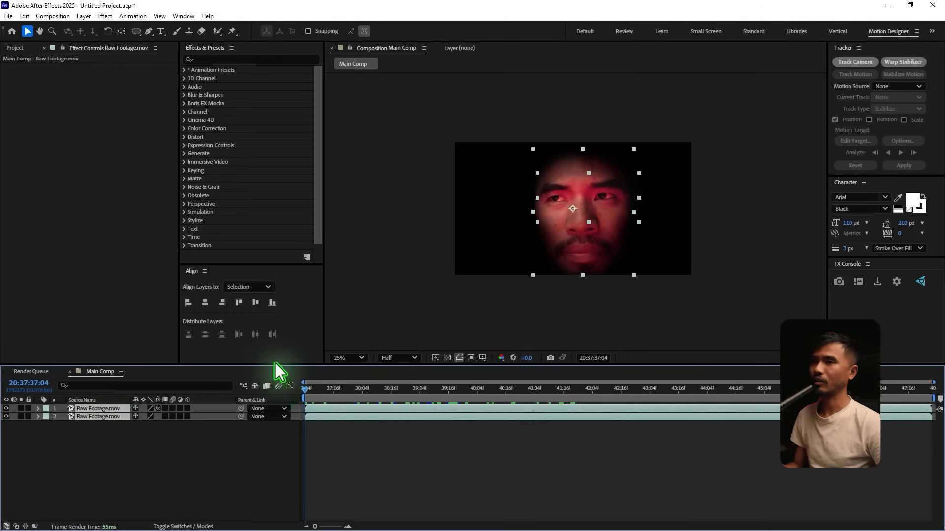
pyautogui.moveTo(652, 298)
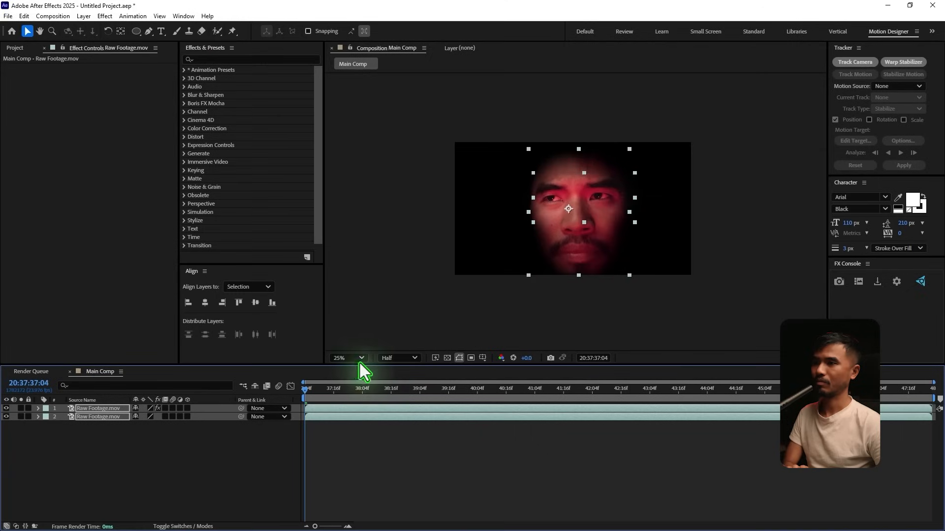
pyautogui.moveTo(647, 301)
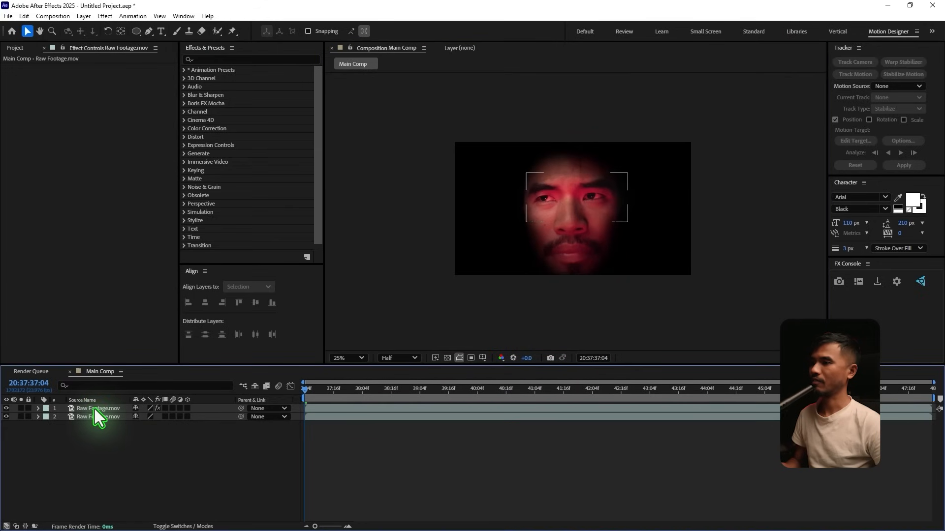
# Step: Precompose both footage layers into a new composition named 'Footage'
pyautogui.press('Ctrl+Shift+C')
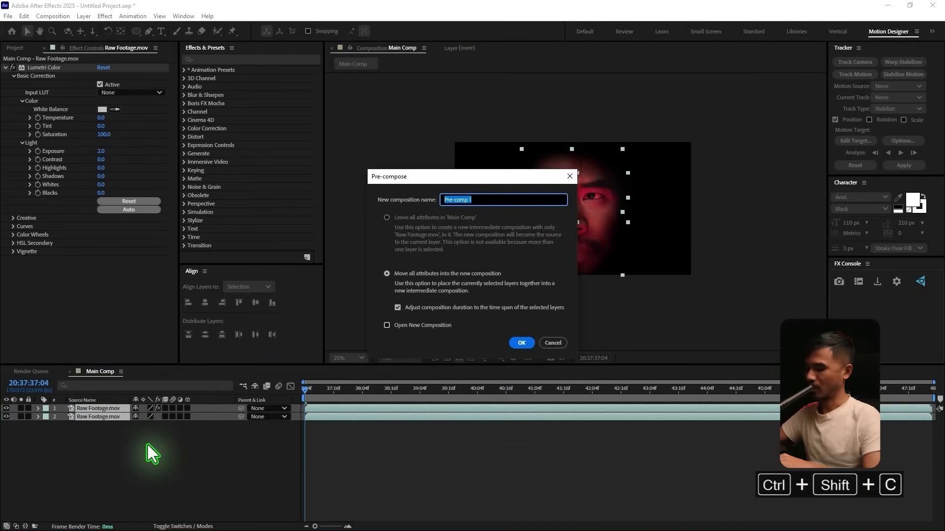
pyautogui.write('Footage')
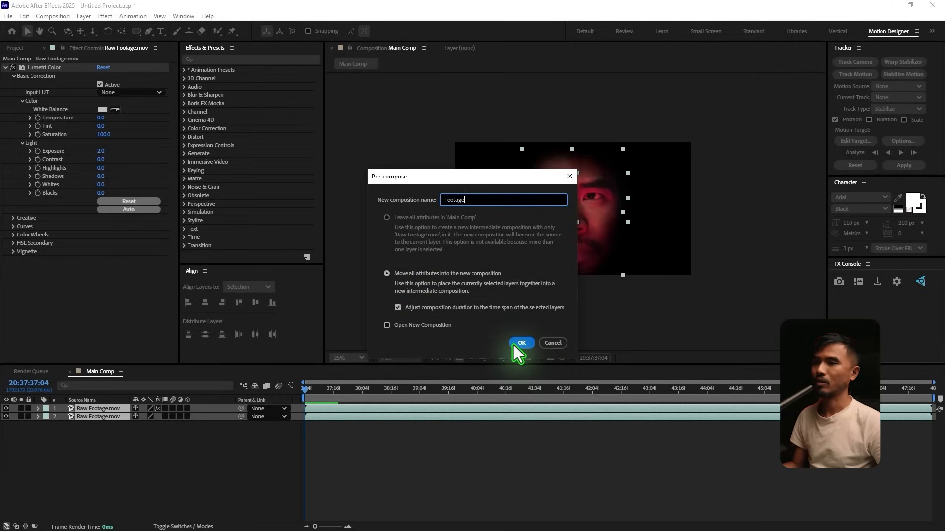
pyautogui.click(520, 343)
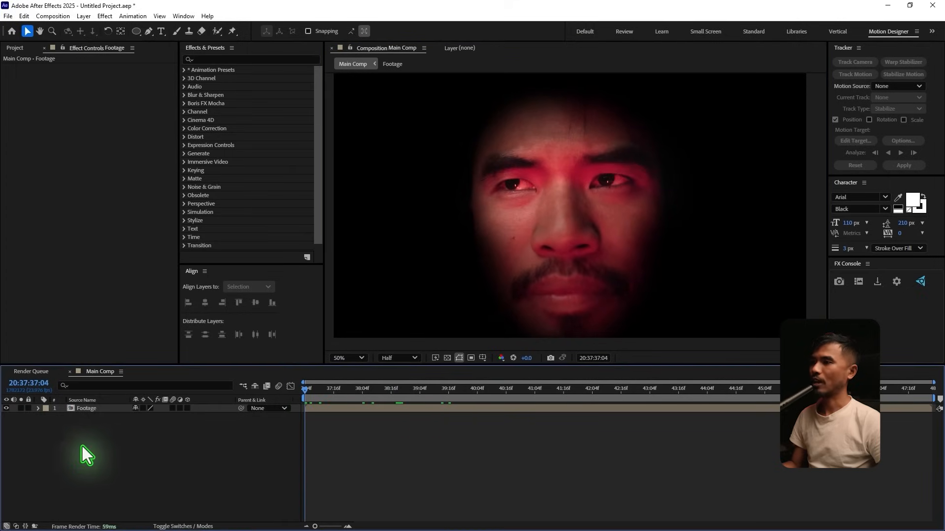
# Step: Select the Footage layer and switch the viewer resolution from Half to Full
pyautogui.click(86, 408)
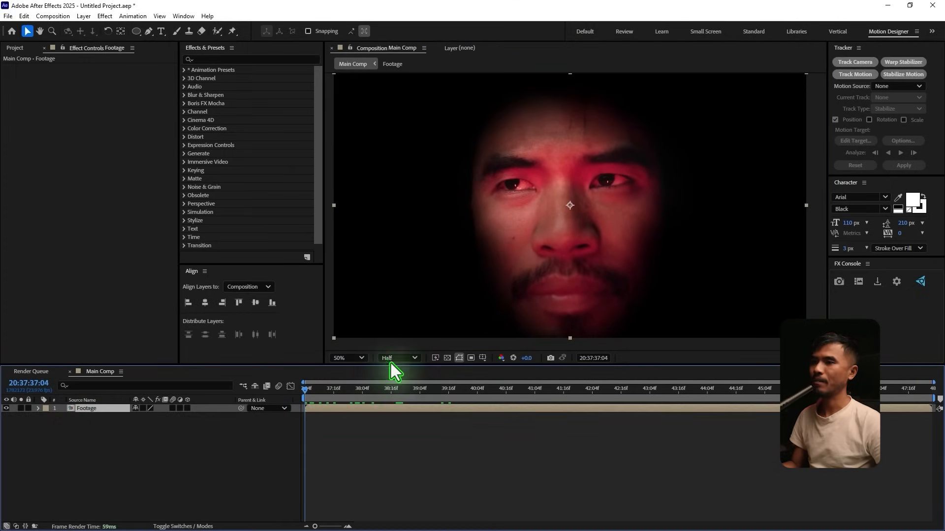
pyautogui.click(398, 357)
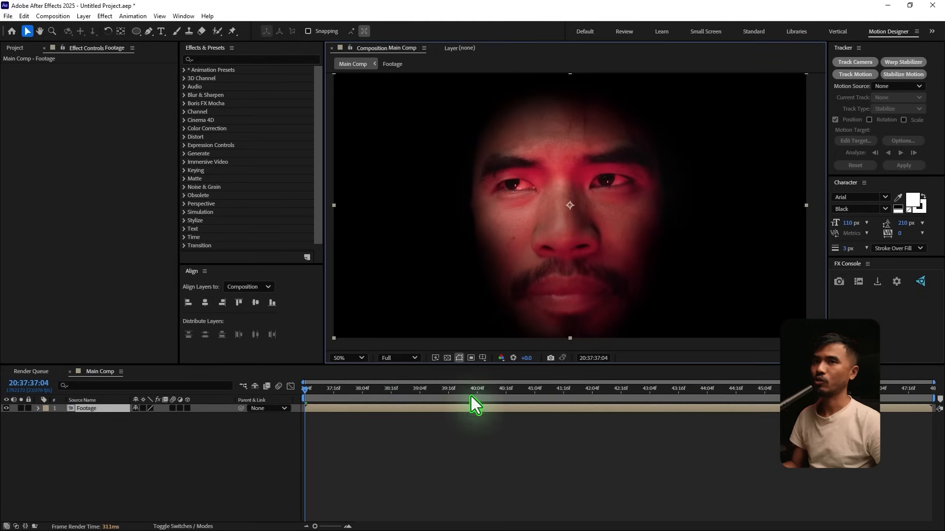
pyautogui.click(854, 62)
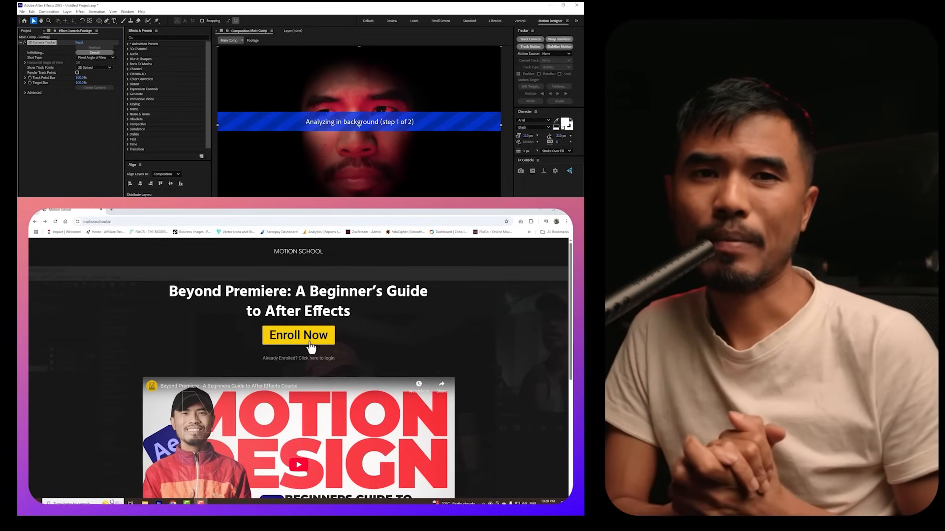
# Step: Run Track Camera on the Footage layer until the 3D Camera Tracker solves
pyautogui.click(298, 335)
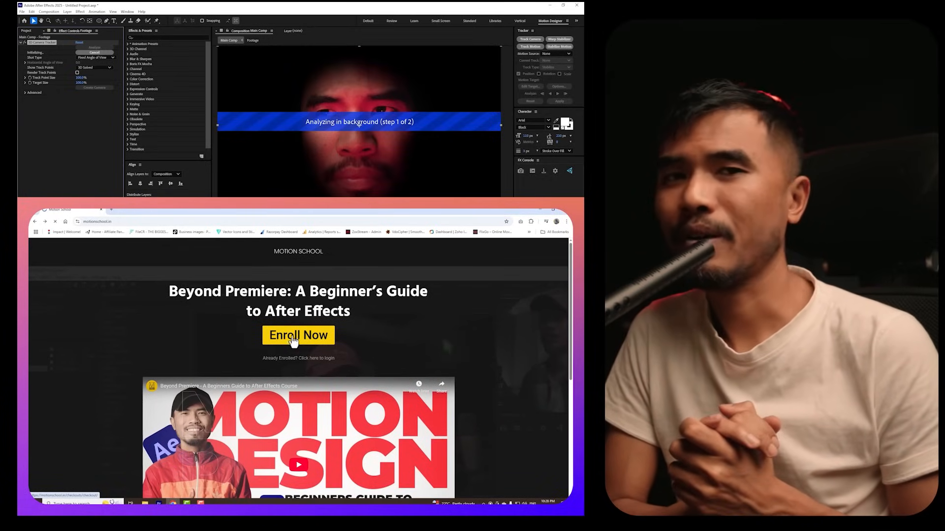
pyautogui.click(298, 335)
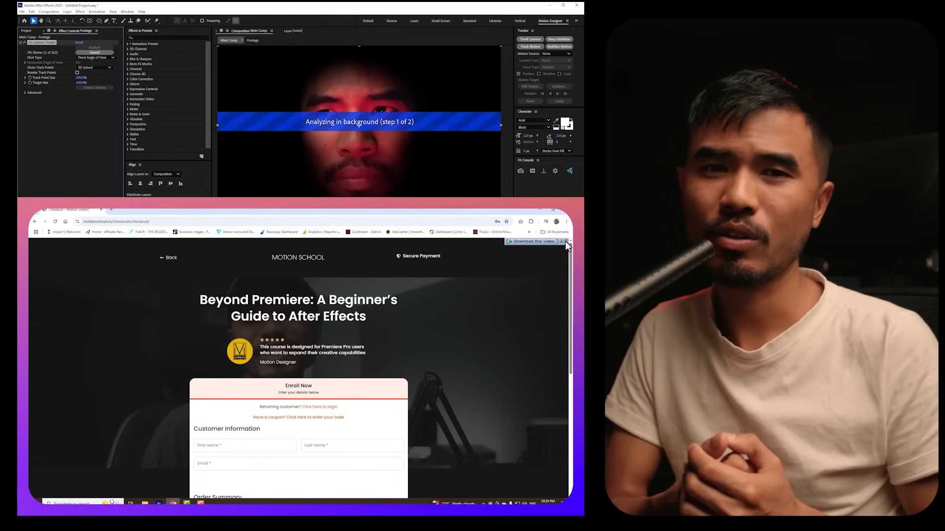
pyautogui.scroll(-3)
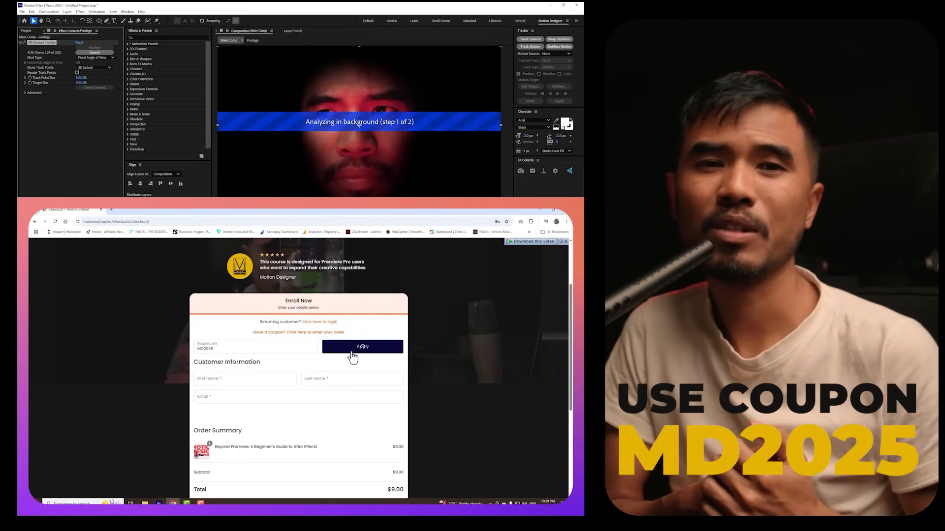
pyautogui.click(362, 347)
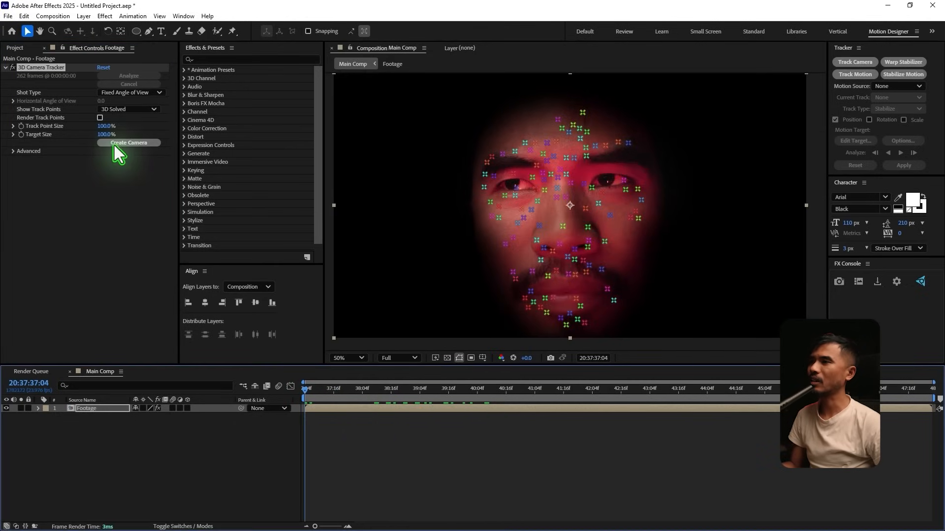
# Step: Create a 3D tracker camera, hide the track points, and select the HUD clips in the Project panel
pyautogui.click(128, 143)
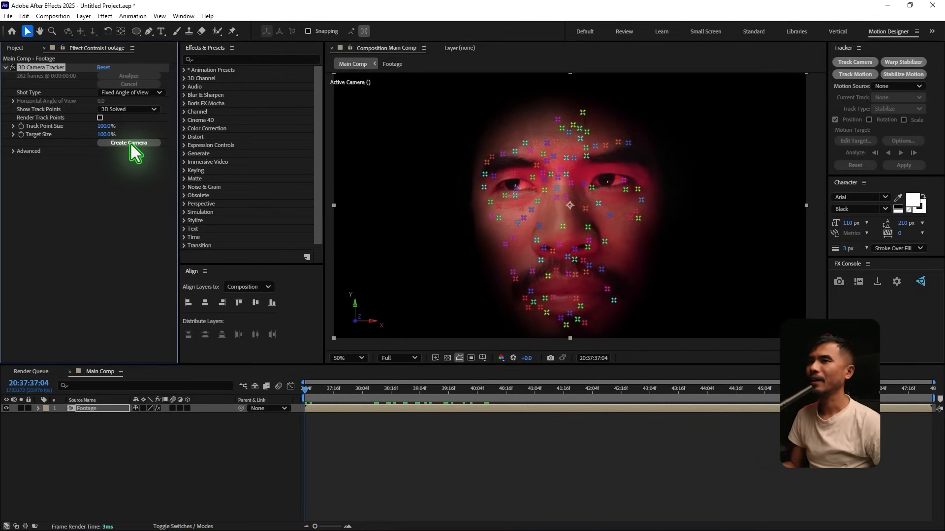
pyautogui.click(129, 143)
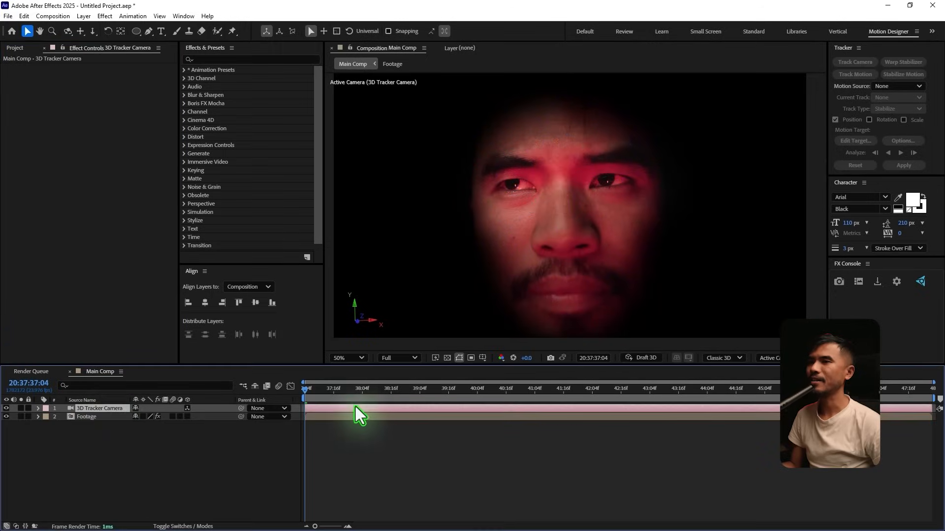
pyautogui.click(13, 48)
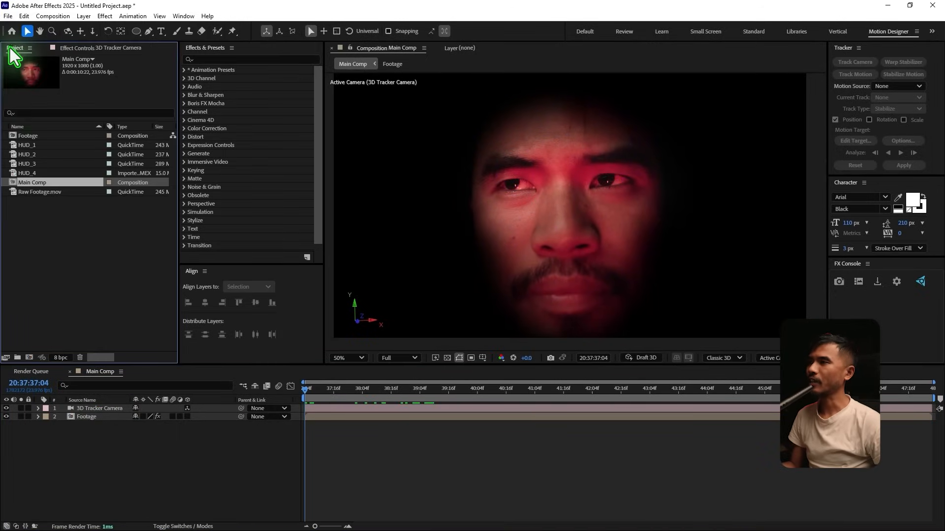
pyautogui.click(27, 144)
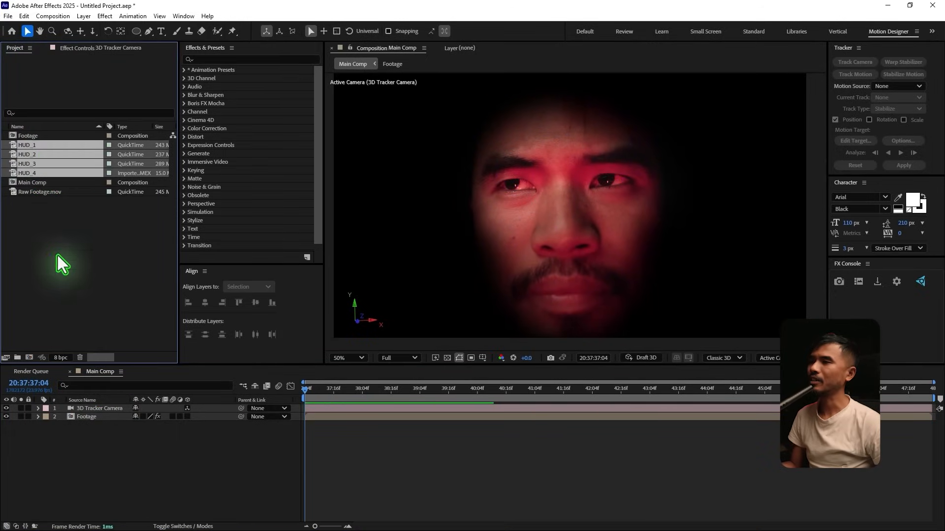
# Step: Place the HUD_1 clip in Main Comp above Footage as a 3D layer
pyautogui.click(27, 145)
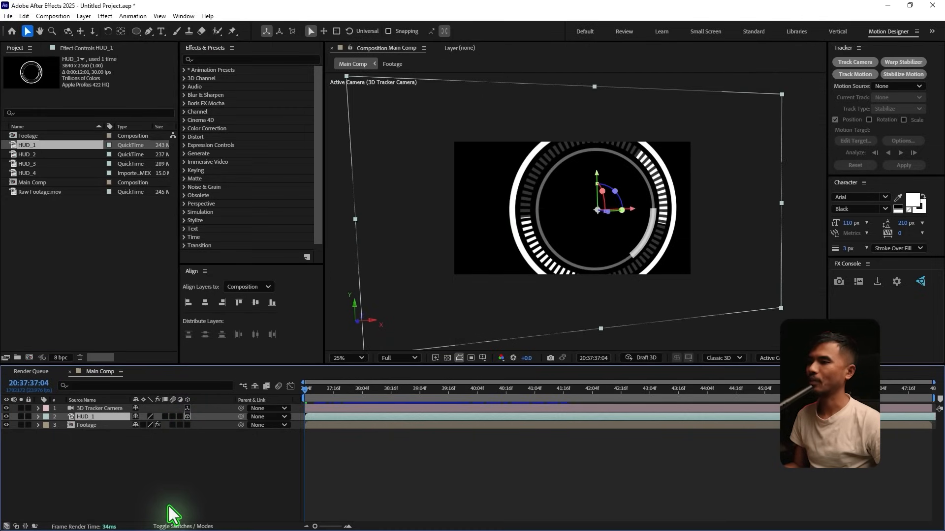
# Step: Set HUD_1's blend mode to Add so its black background drops out
pyautogui.click(183, 526)
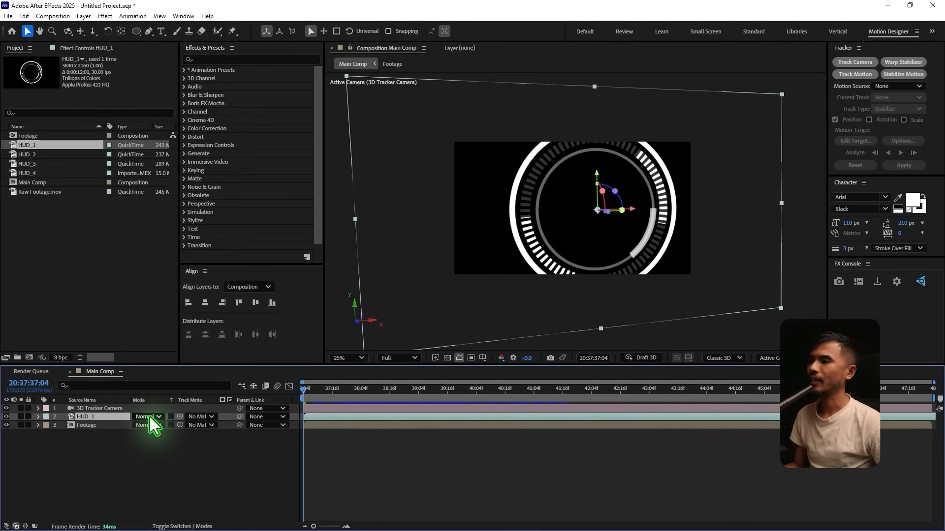
pyautogui.click(148, 417)
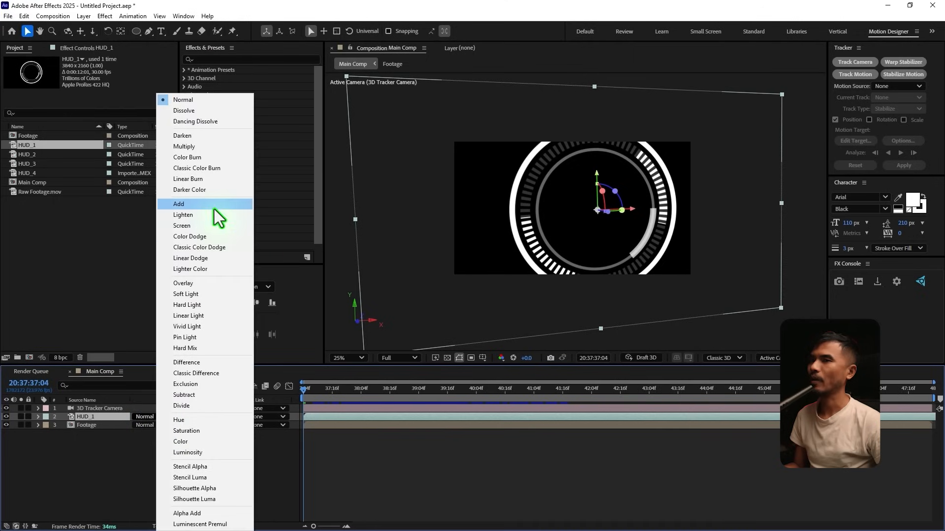
pyautogui.click(179, 204)
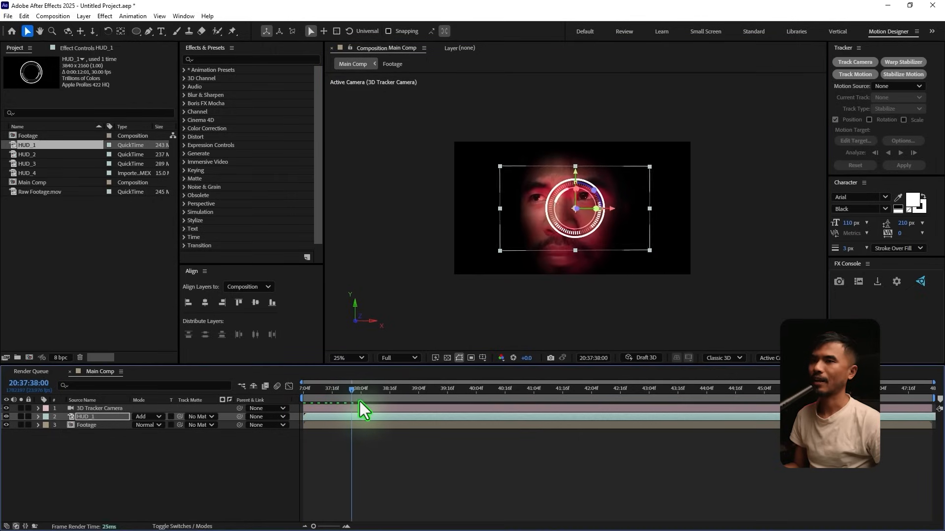
# Step: Scrub the timeline and position the HUD_1 ring around the left eye
pyautogui.moveTo(352, 407); pyautogui.dragTo(492, 418)
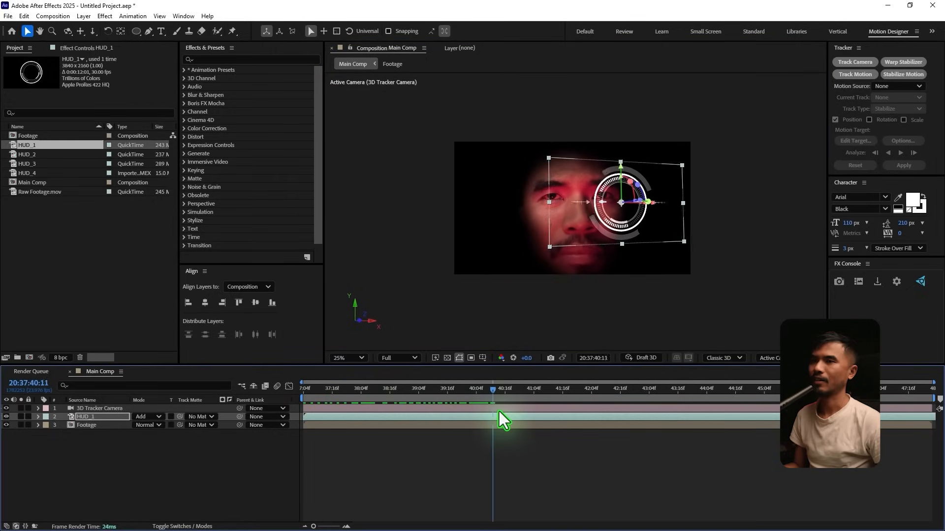
pyautogui.click(631, 397)
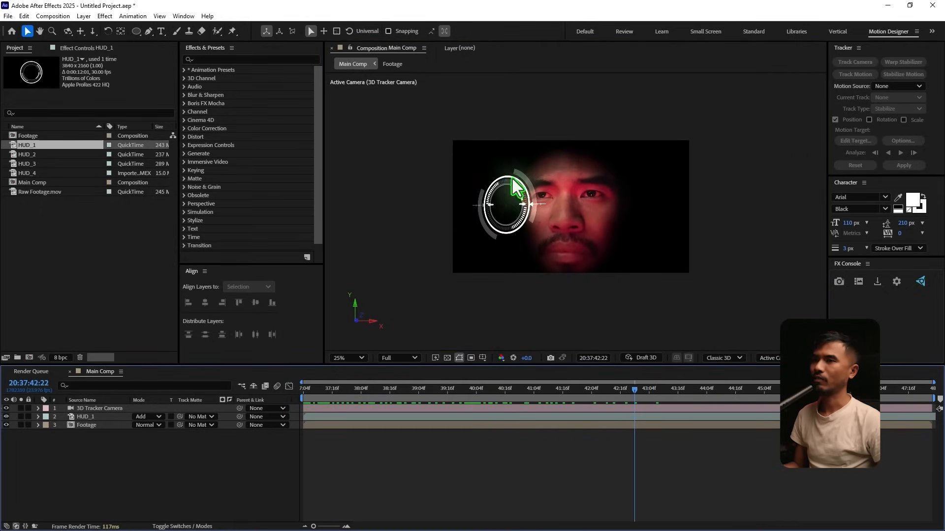
pyautogui.click(86, 416)
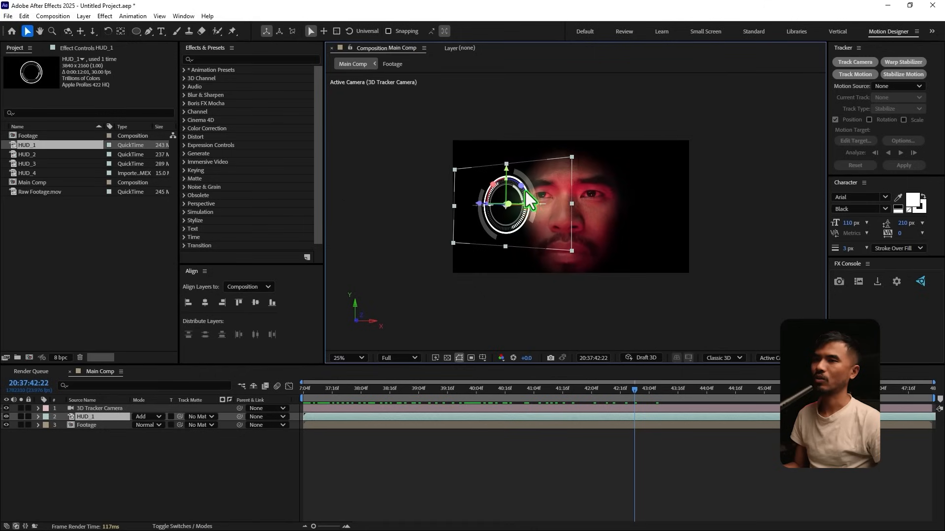
pyautogui.click(335, 403)
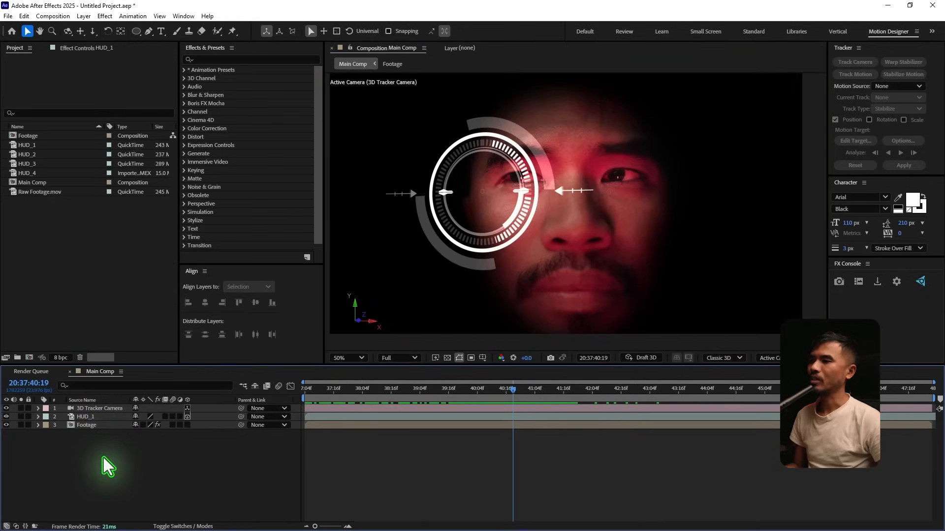
pyautogui.click(86, 417)
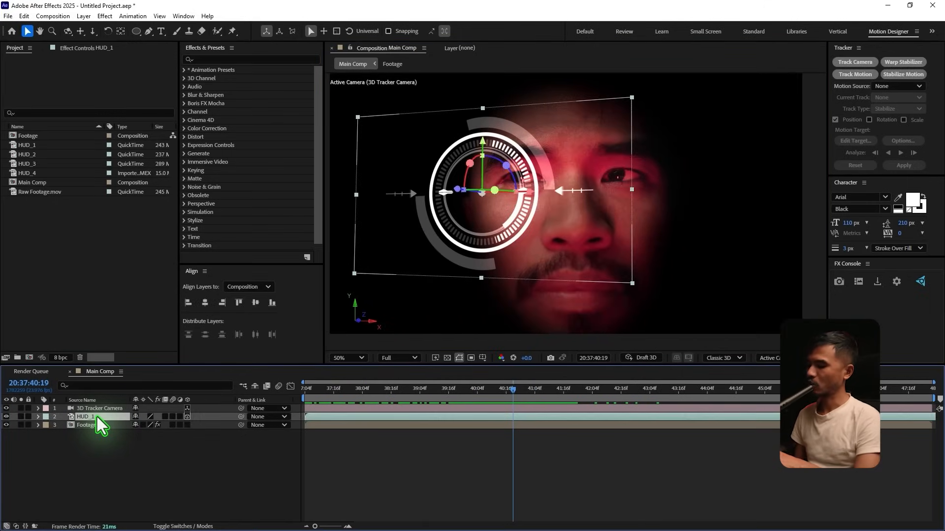
# Step: Precompose HUD_1 into HUD_1 Comp 1, leaving all attributes in Main Comp
pyautogui.press('ctrl+shift+c')
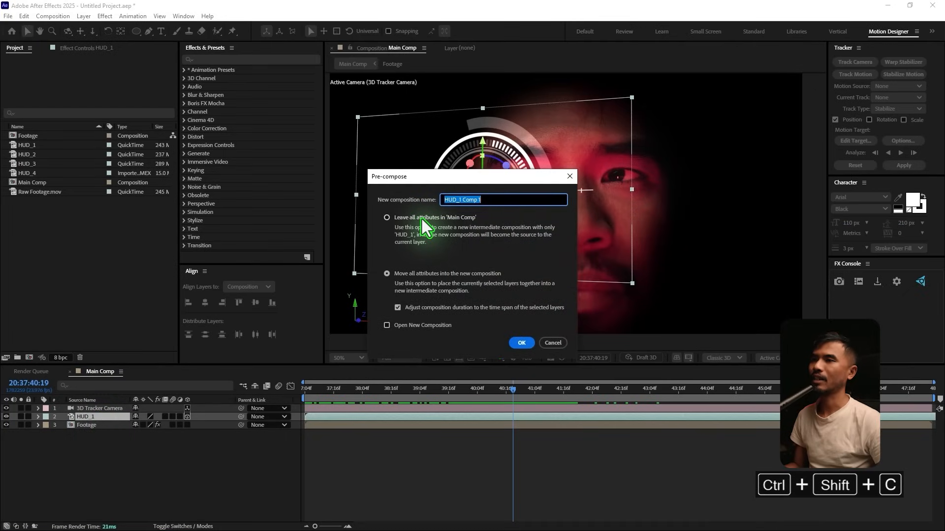
pyautogui.click(387, 217)
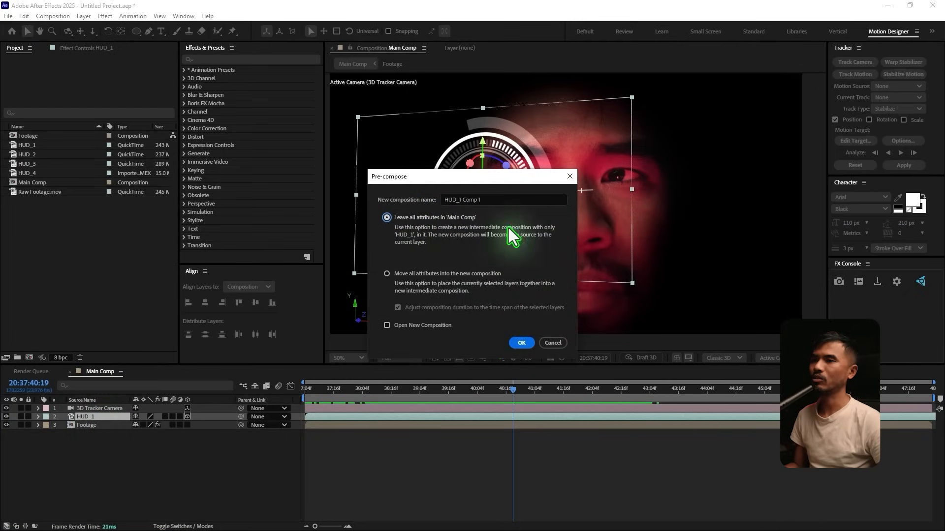
pyautogui.click(521, 342)
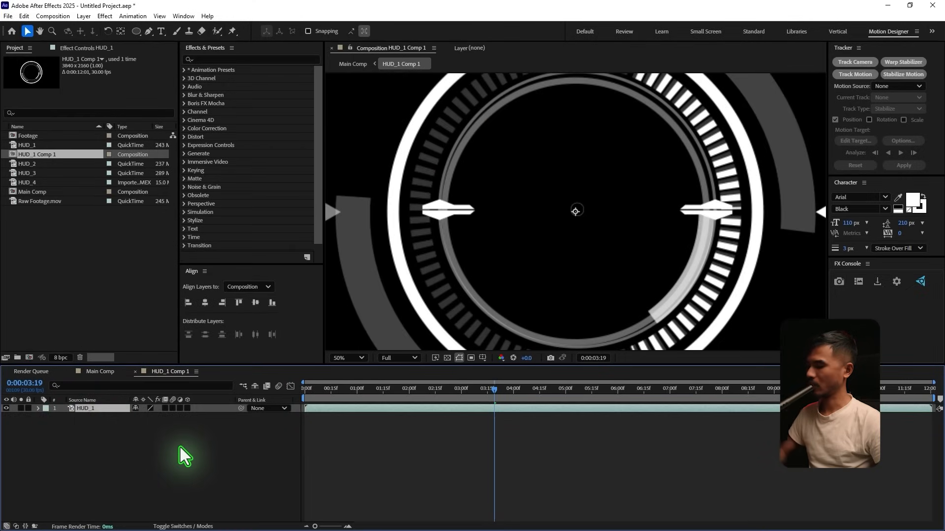
# Step: Duplicate the HUD_1 ring inside HUD_1 Comp 1 and scale the copy smaller
pyautogui.press('ctrl+d')
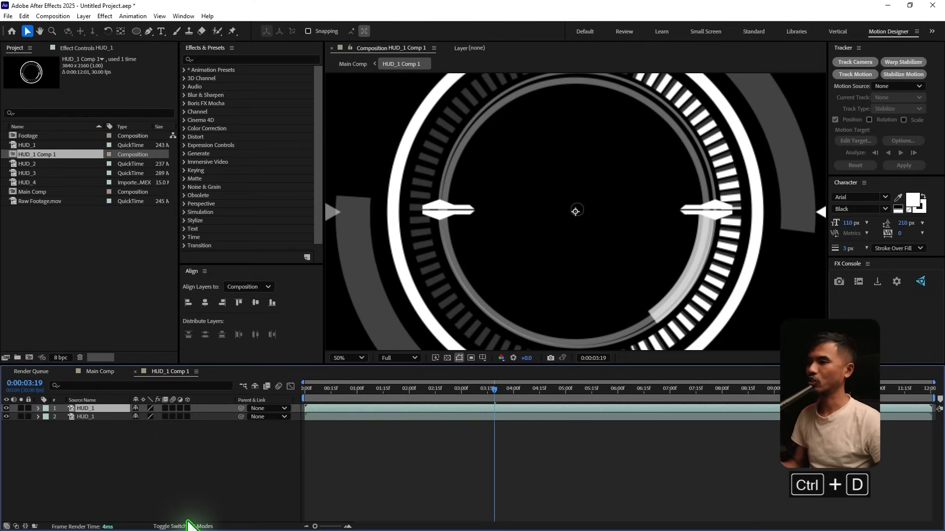
pyautogui.click(182, 526)
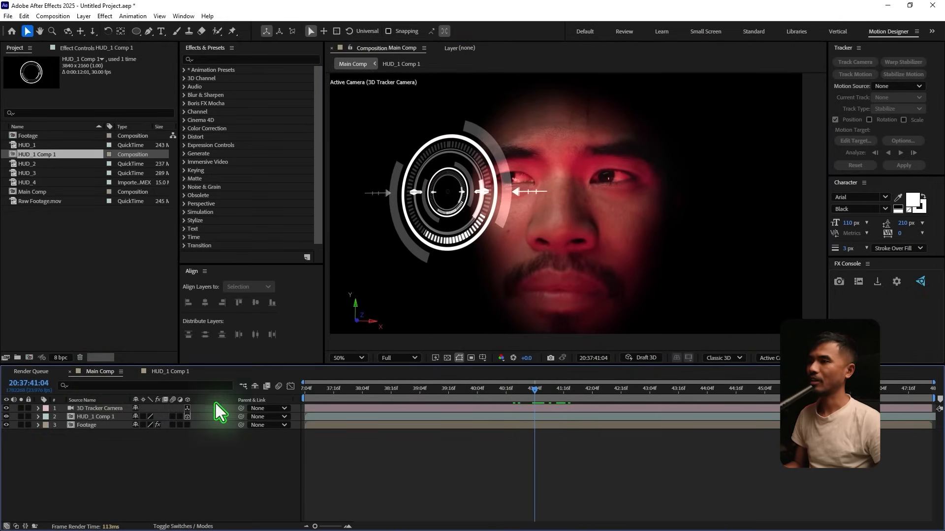
# Step: Enable Collapse Transformations on the HUD_1 Comp 1 layer in Main Comp
pyautogui.click(93, 416)
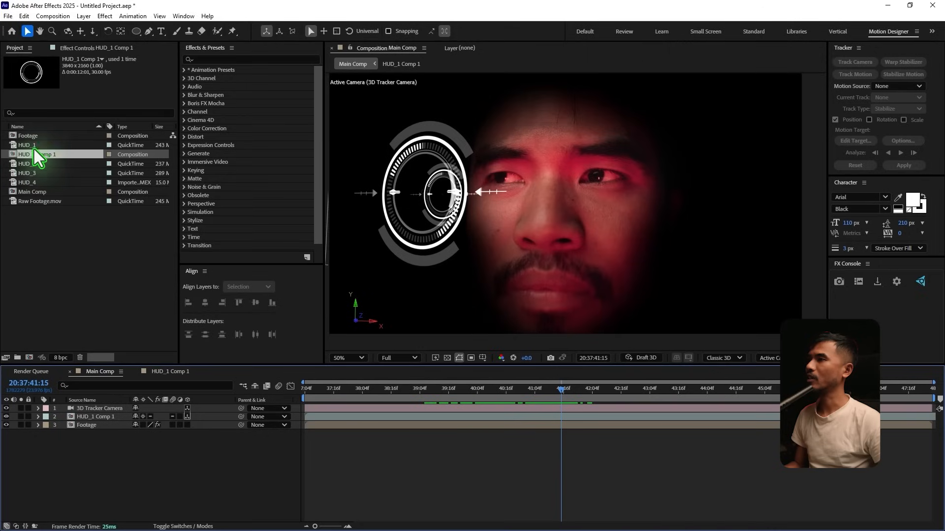
# Step: Add HUD_2 to Main Comp above the HUD_1 precomp and open its blend modes
pyautogui.click(28, 163)
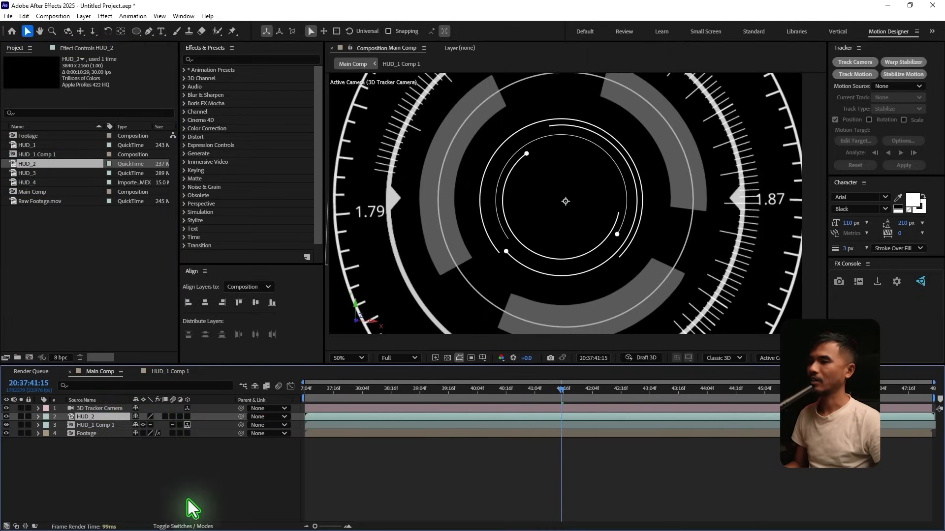
pyautogui.click(145, 416)
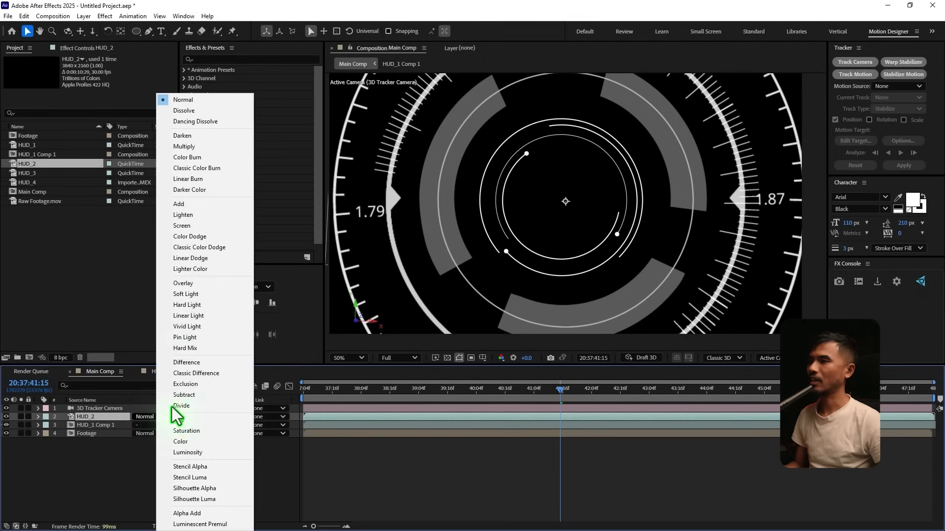
pyautogui.moveTo(187, 204)
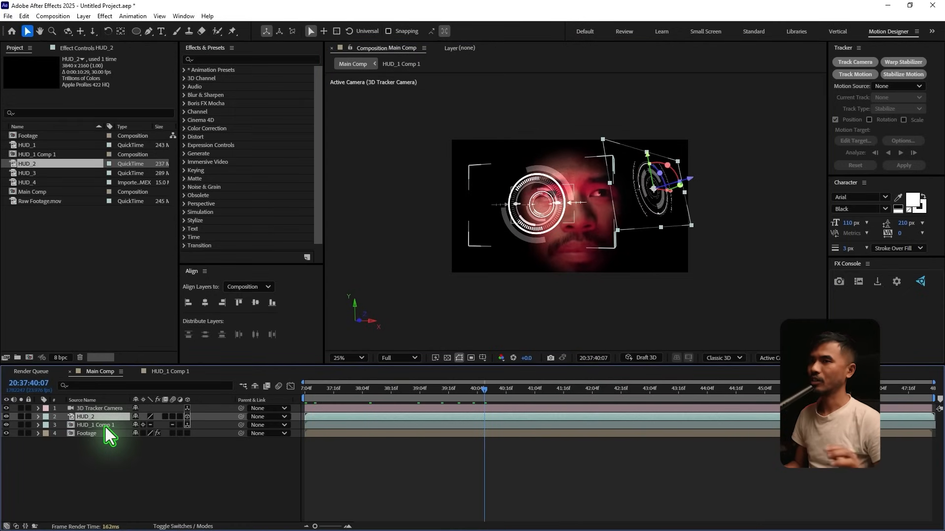
# Step: Precompose HUD_2 into HUD_2 Comp 1, leaving all attributes in Main Comp
pyautogui.press('ctrl+shift+c')
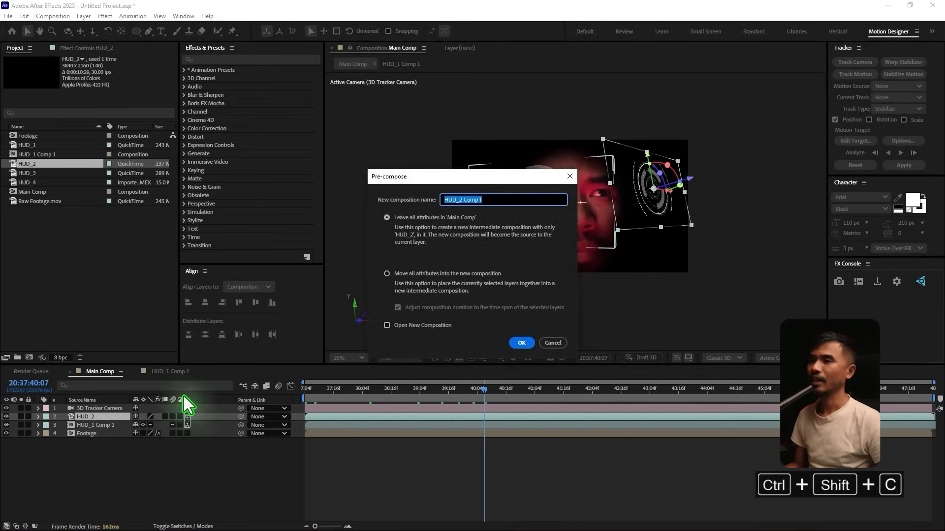
pyautogui.click(521, 342)
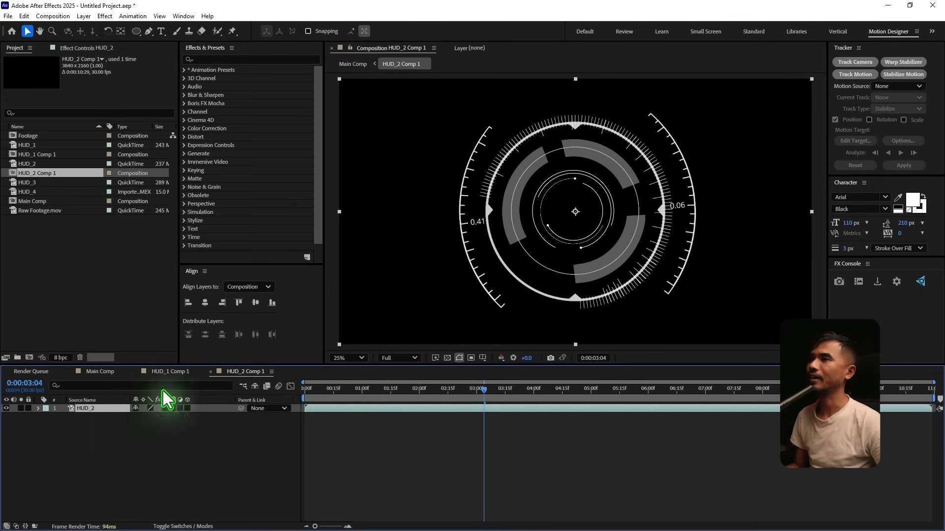
# Step: Make masked Outside and Inside HUD_2 copies, Inside mask subtracted and pushed back in Z
pyautogui.click(136, 30)
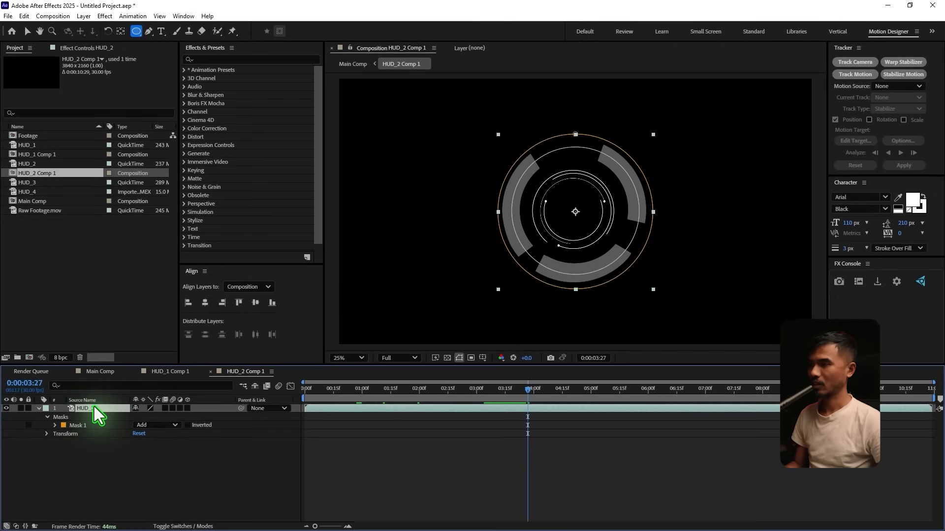
pyautogui.press('ctrl+d')
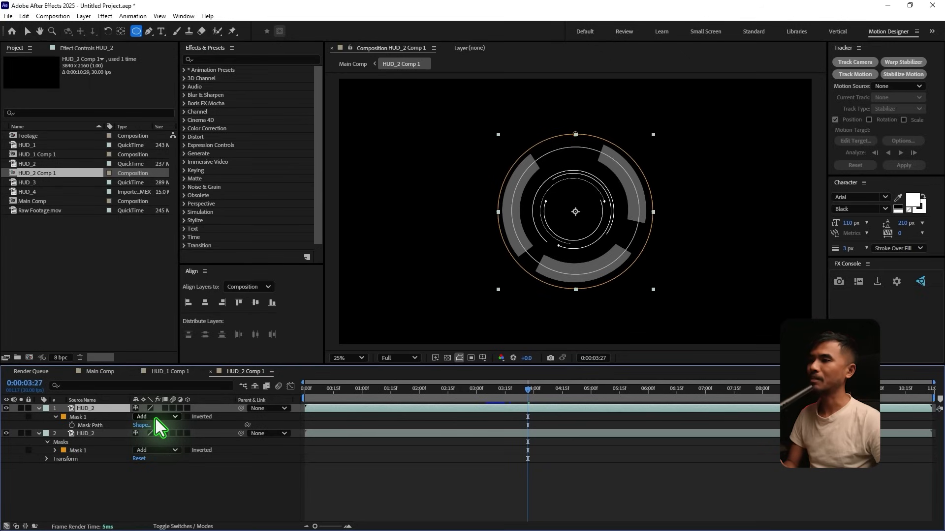
pyautogui.click(157, 416)
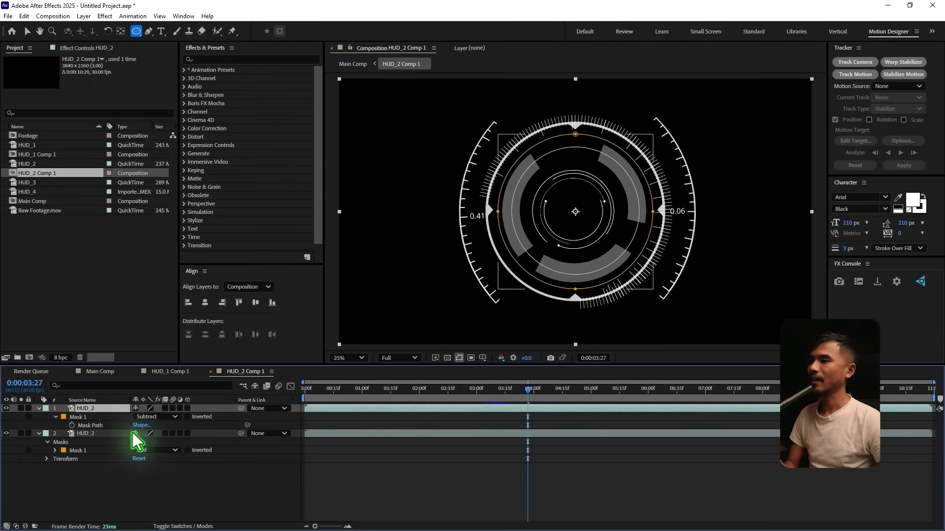
pyautogui.doubleClick(86, 433)
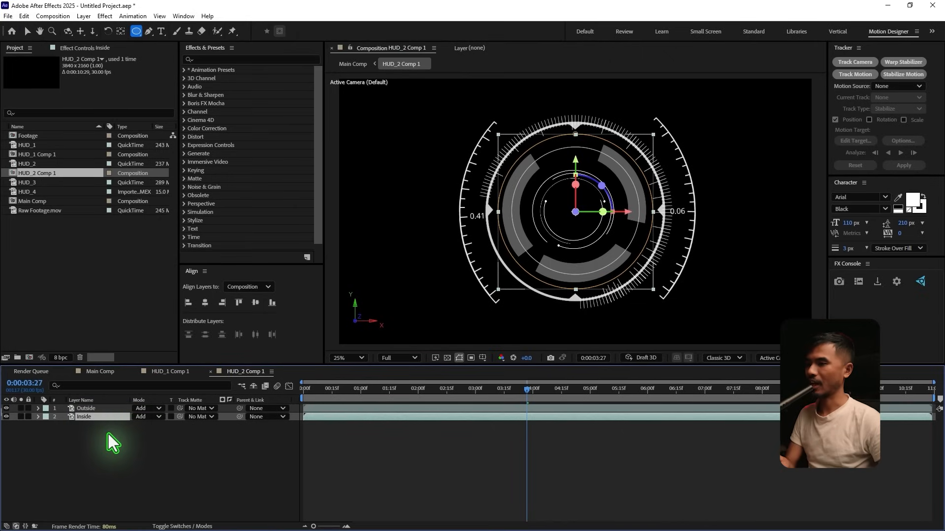
pyautogui.click(37, 416)
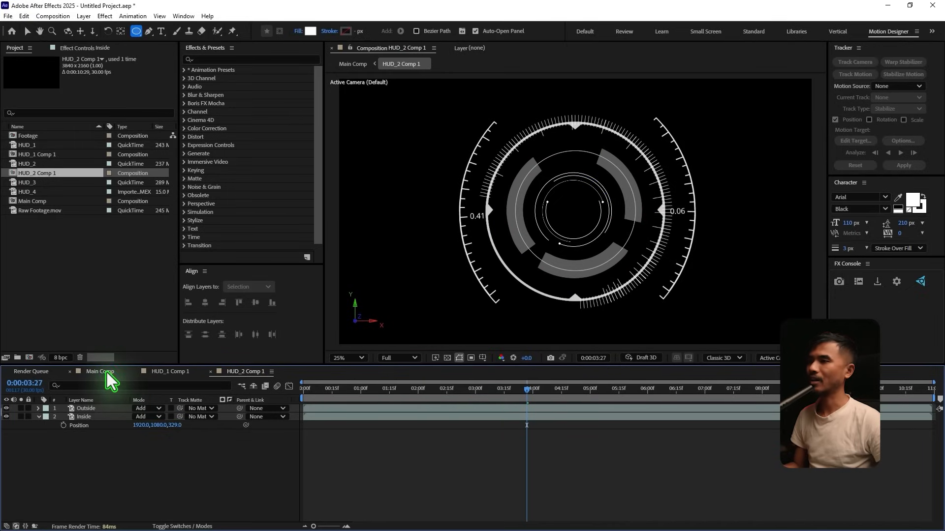
# Step: Collapse HUD_2 Comp 1, shrink it to about half and HUD_1 Comp 1 to a third
pyautogui.click(99, 371)
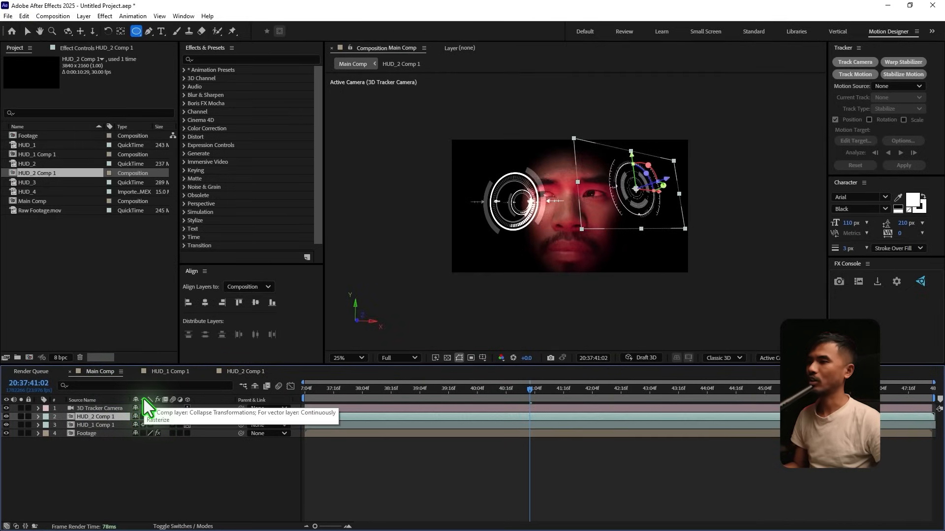
pyautogui.click(143, 417)
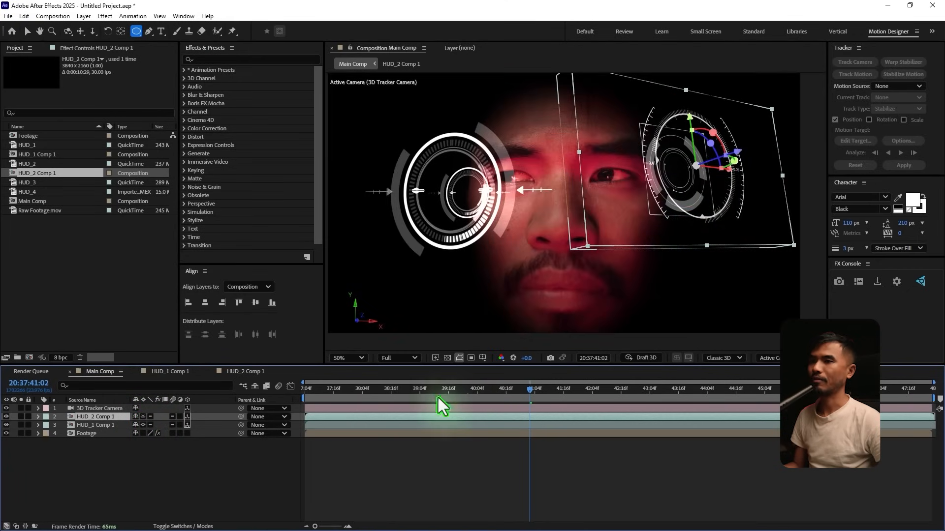
pyautogui.moveTo(440, 400); pyautogui.dragTo(529, 400)
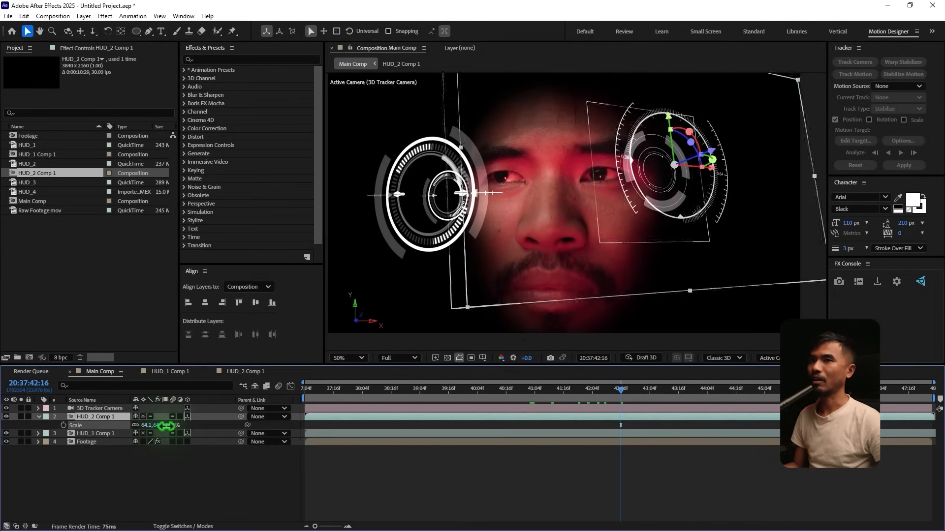
pyautogui.moveTo(157, 425); pyautogui.dragTo(159, 425)
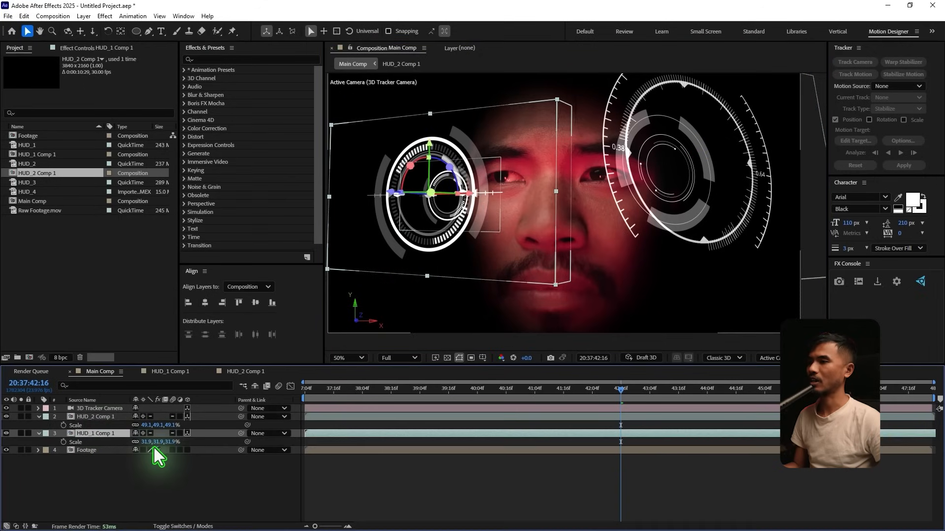
pyautogui.moveTo(160, 441); pyautogui.dragTo(148, 442)
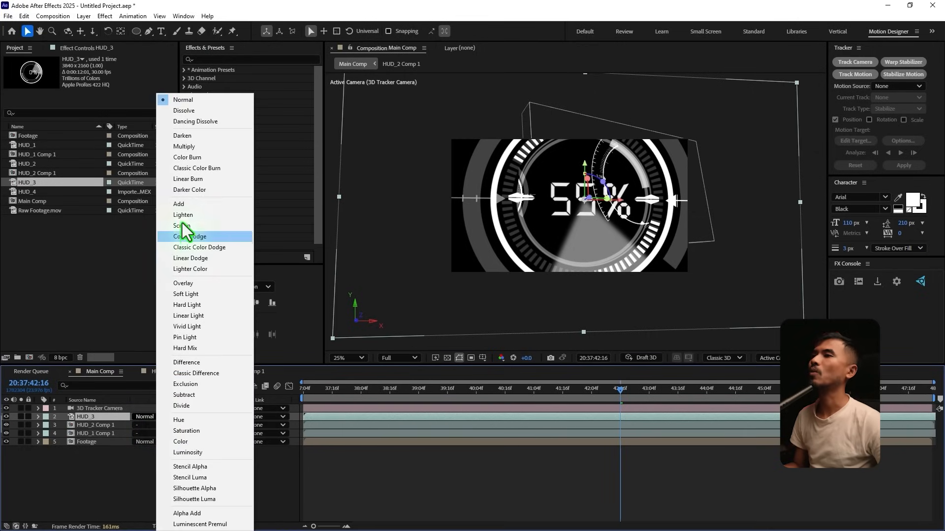
# Step: Set HUD_3 to Add, shrink it, and duplicate it into a second small ring beside it
pyautogui.click(178, 204)
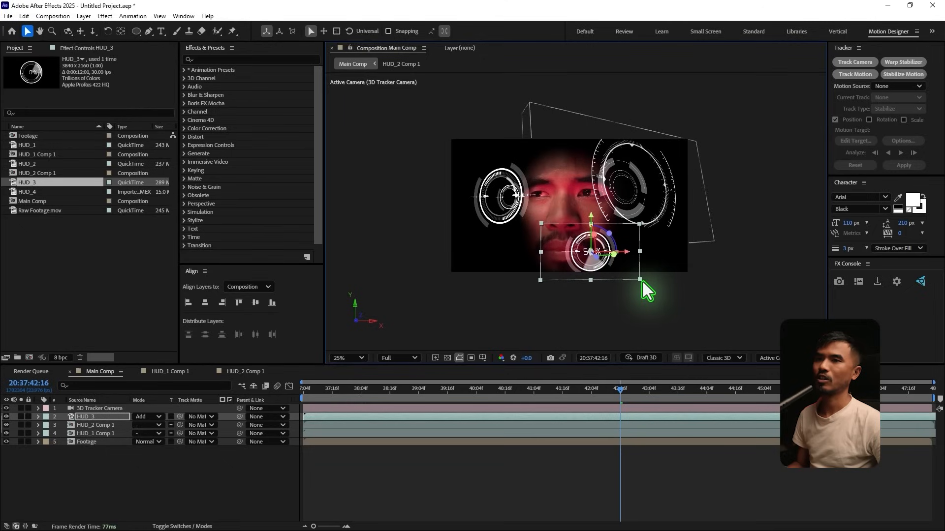
pyautogui.moveTo(639, 283); pyautogui.dragTo(603, 268)
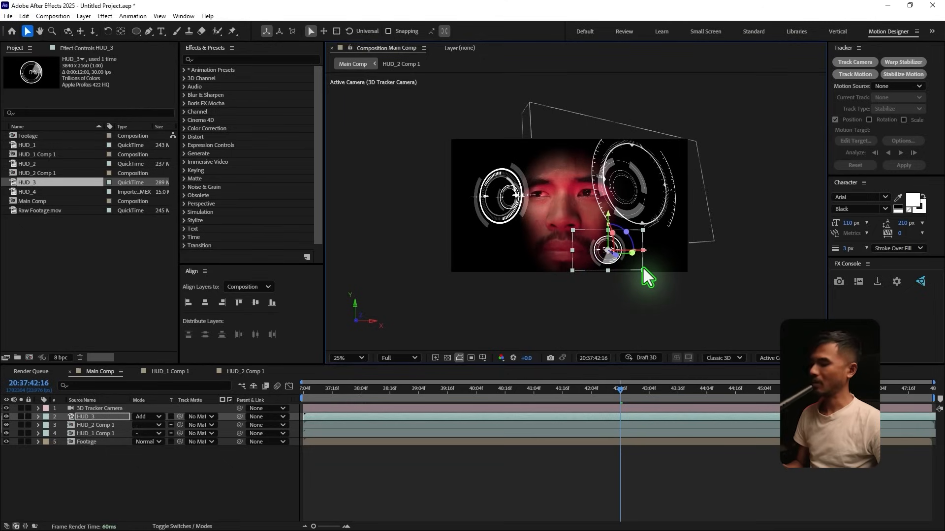
pyautogui.press('ctrl+d')
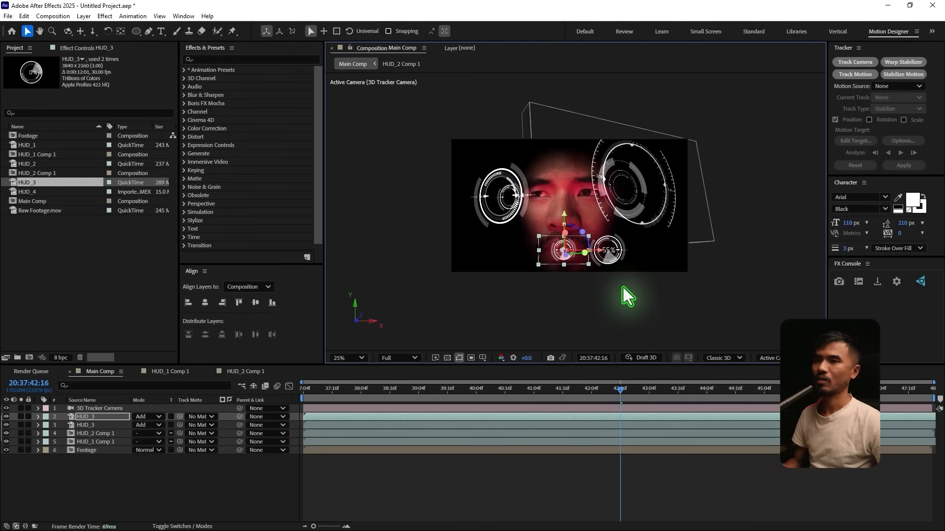
pyautogui.click(339, 357)
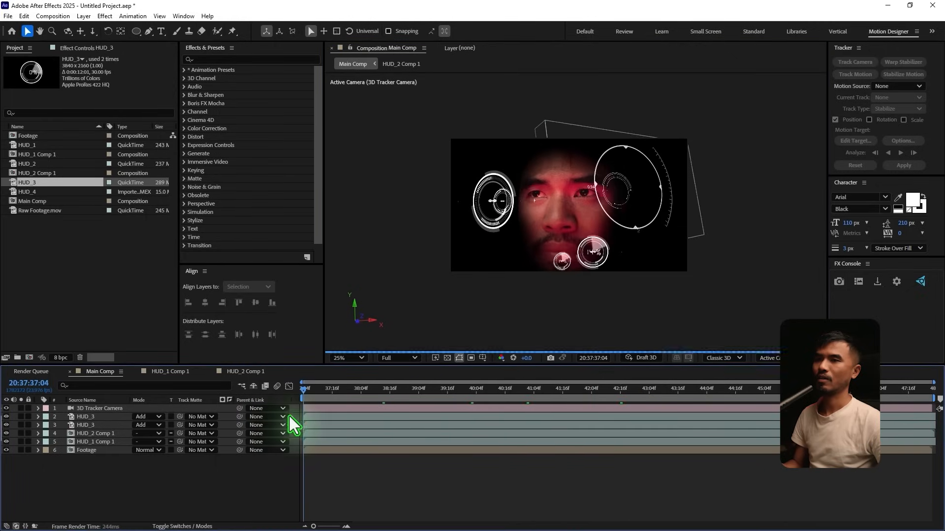
pyautogui.click(593, 389)
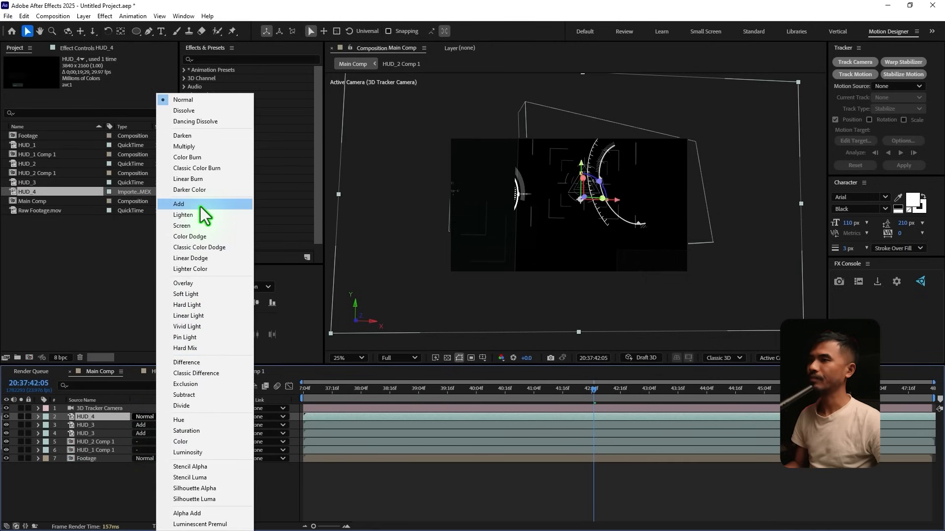
# Step: Set HUD_4 to Add blend mode and scale it down to 44.4%
pyautogui.click(179, 203)
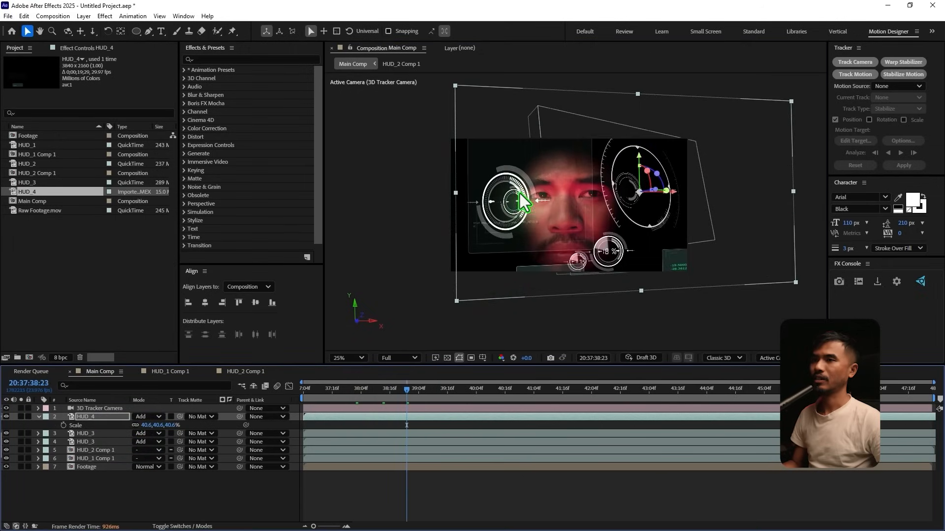
pyautogui.click(453, 388)
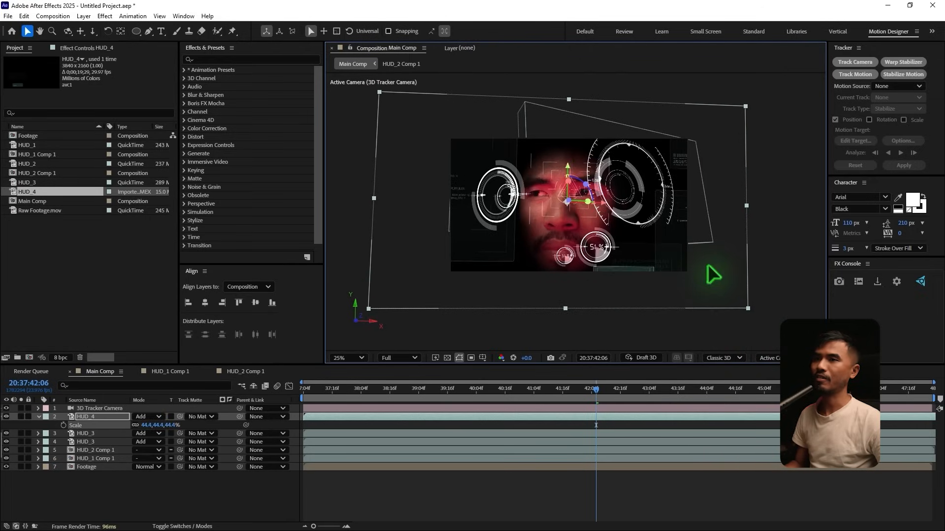
pyautogui.moveTo(663, 295)
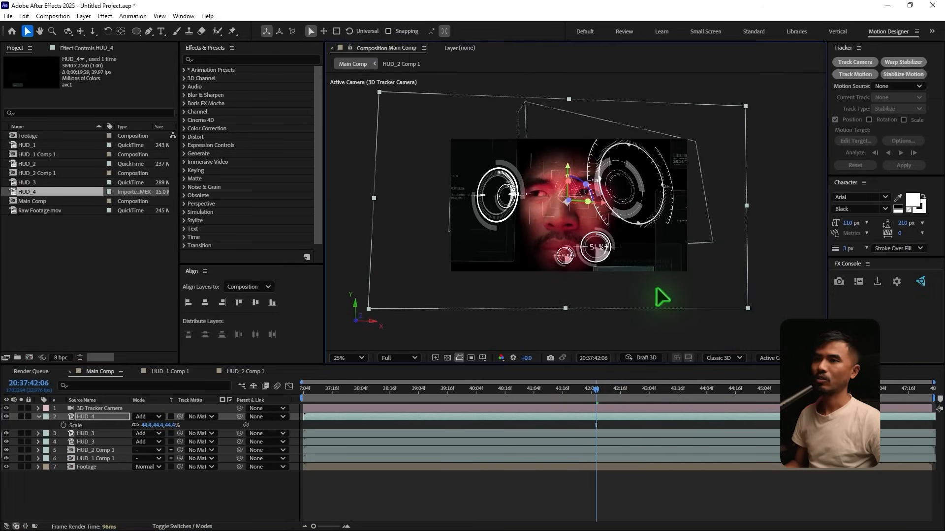
pyautogui.click(366, 398)
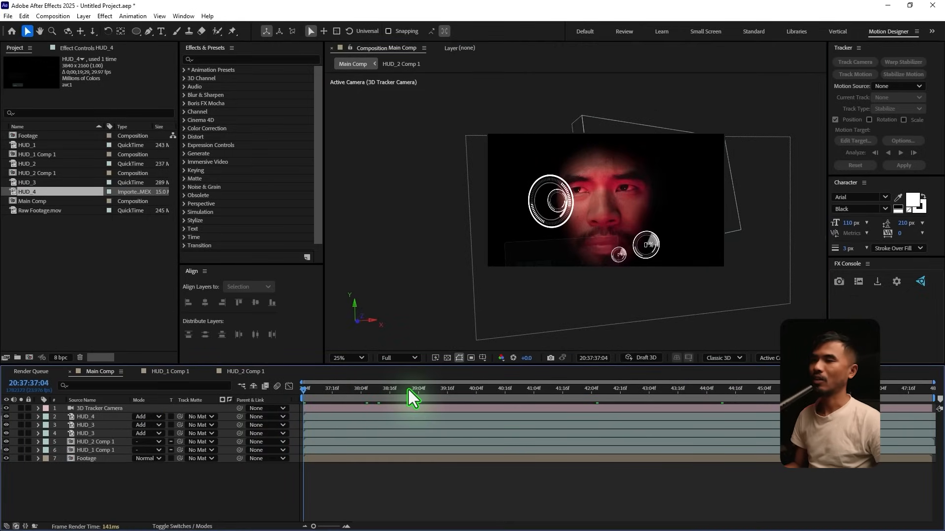
pyautogui.moveTo(92, 473)
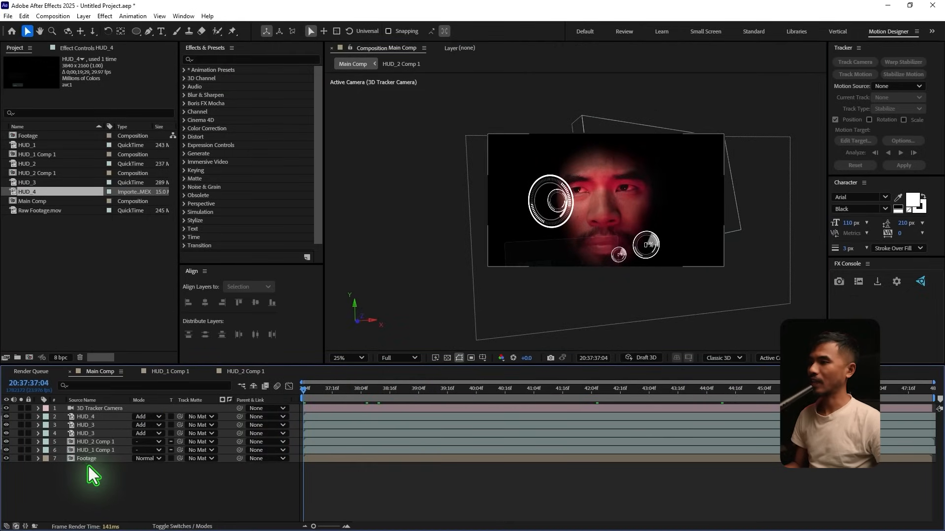
# Step: Apply Hue/Saturation, Glow and Gaussian Blur to HUD_1 Comp 1 and enable Colorize
pyautogui.click(95, 450)
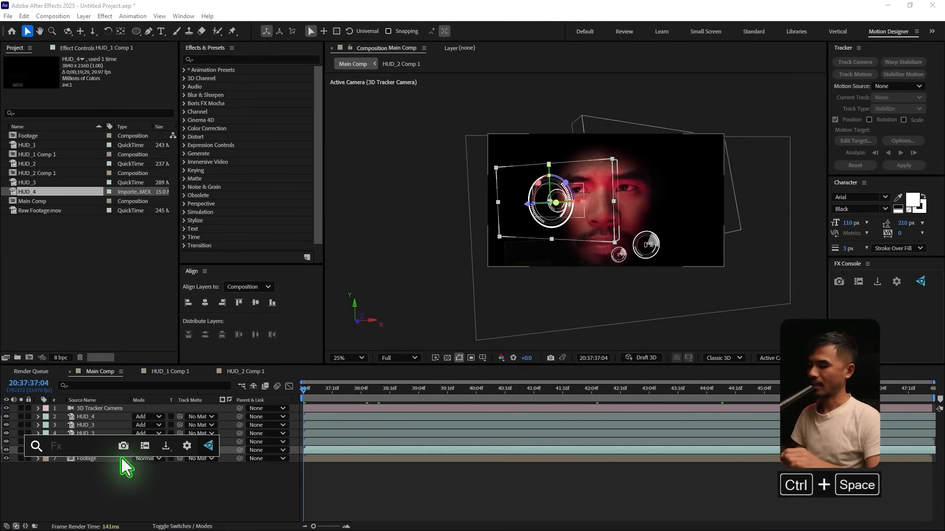
pyautogui.write('hue')
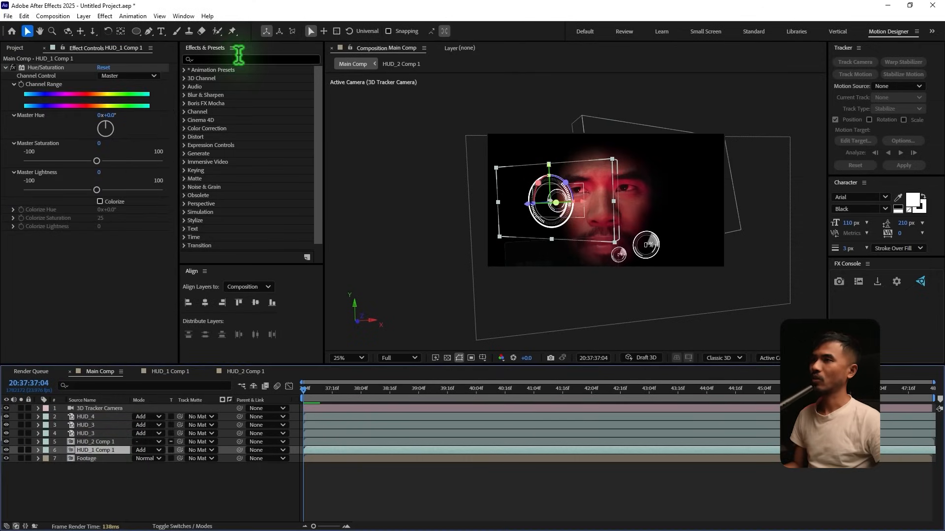
pyautogui.click(250, 59)
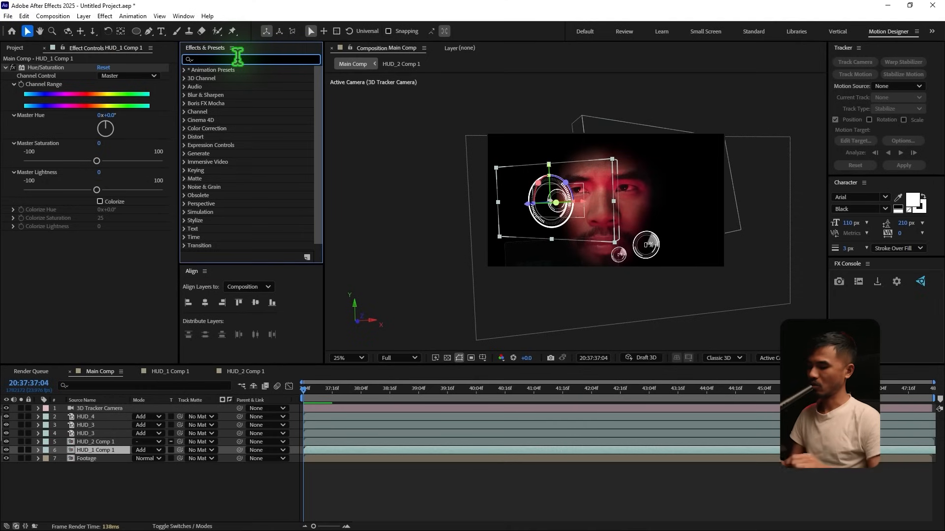
pyautogui.write('glow')
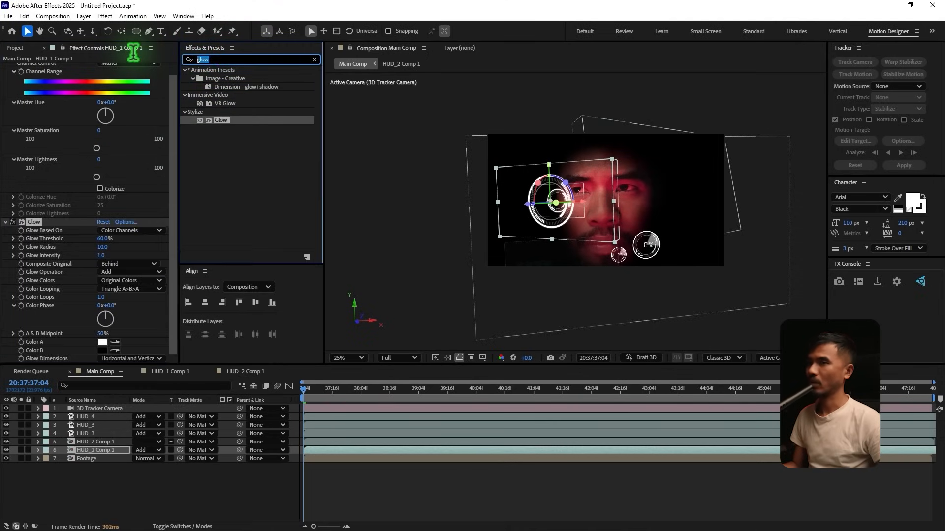
pyautogui.write('gau')
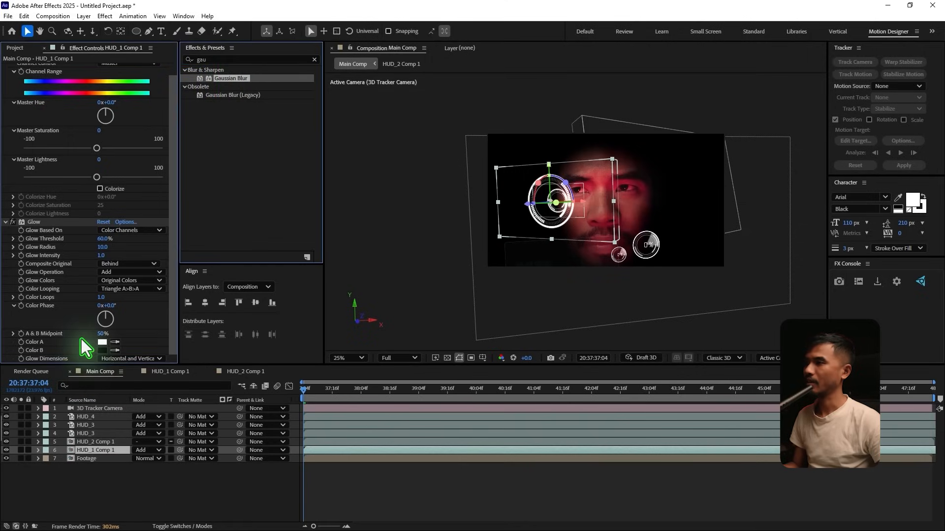
pyautogui.click(13, 244)
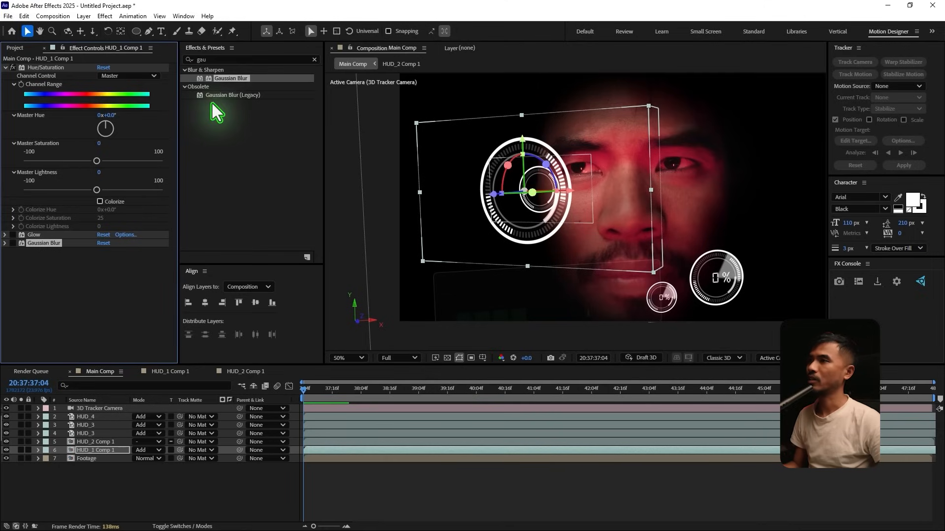
pyautogui.moveTo(105, 211)
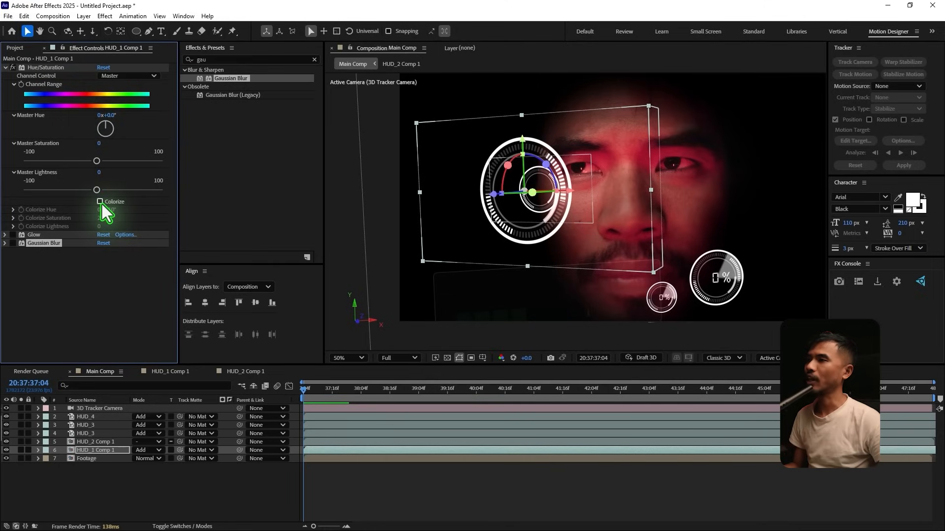
pyautogui.click(100, 202)
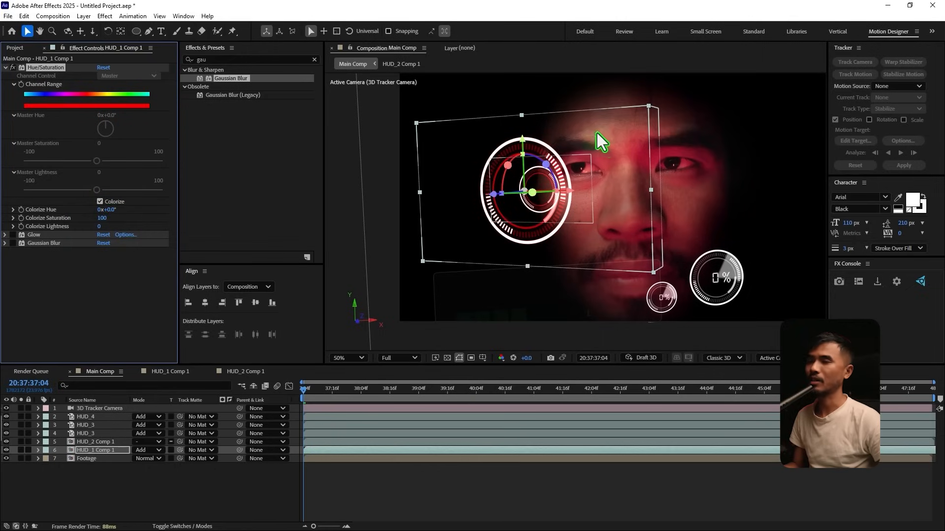
pyautogui.moveTo(663, 169)
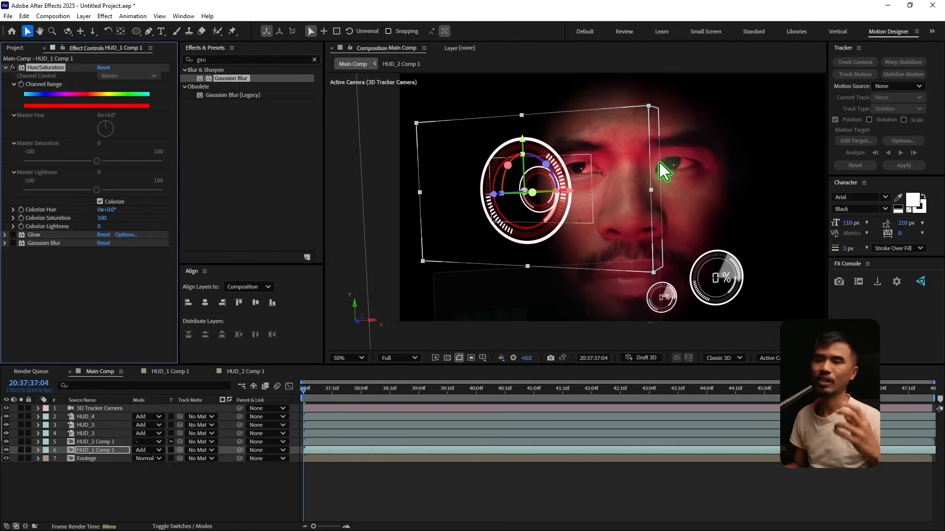
pyautogui.moveTo(561, 226)
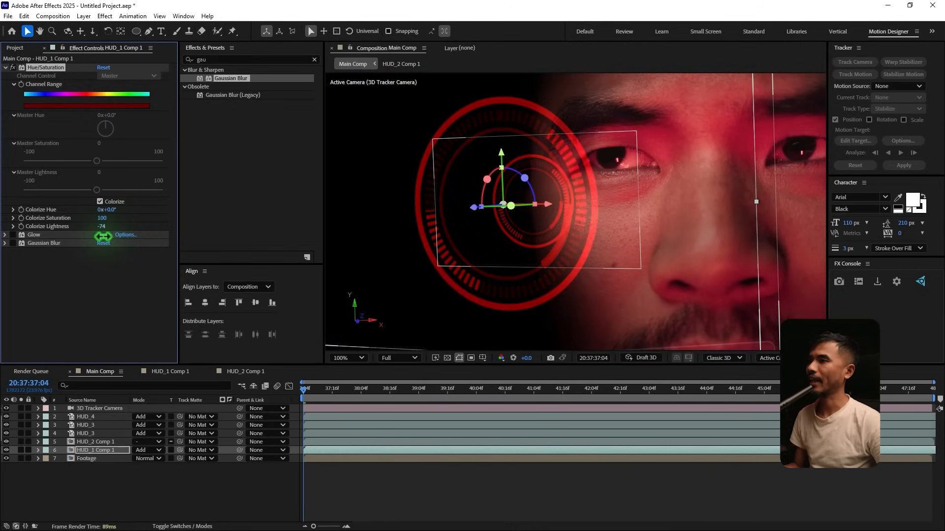
pyautogui.click(102, 226)
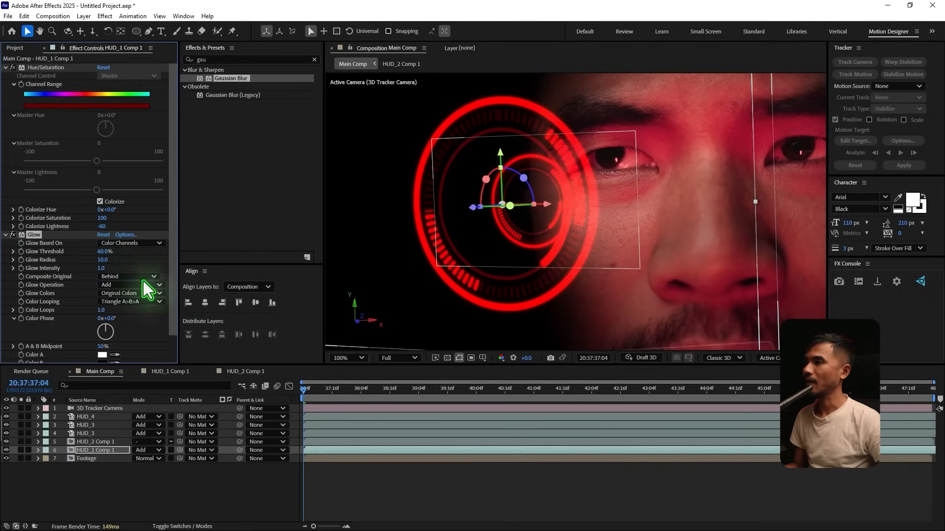
# Step: Enlarge the Glow radius and enable Repeat Edge Pixels on the Gaussian Blur
pyautogui.moveTo(108, 259); pyautogui.dragTo(139, 260)
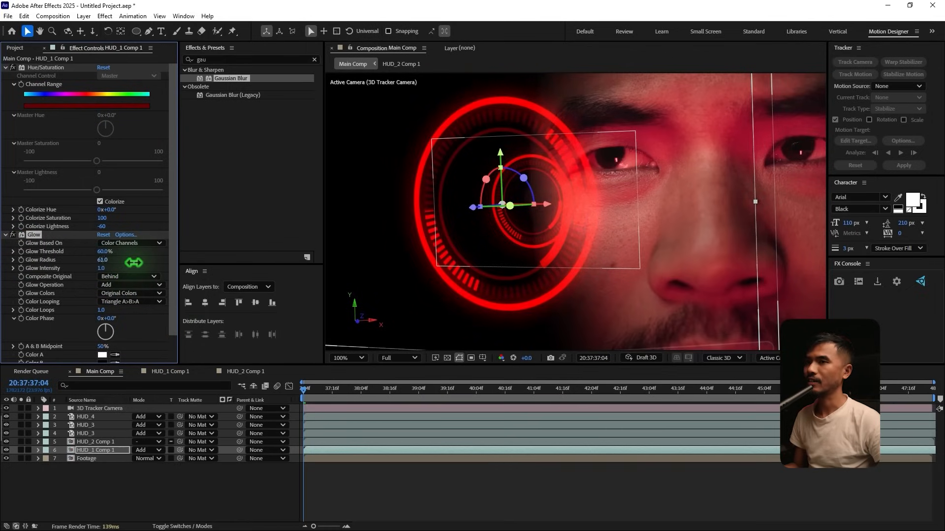
pyautogui.moveTo(106, 260); pyautogui.dragTo(115, 268)
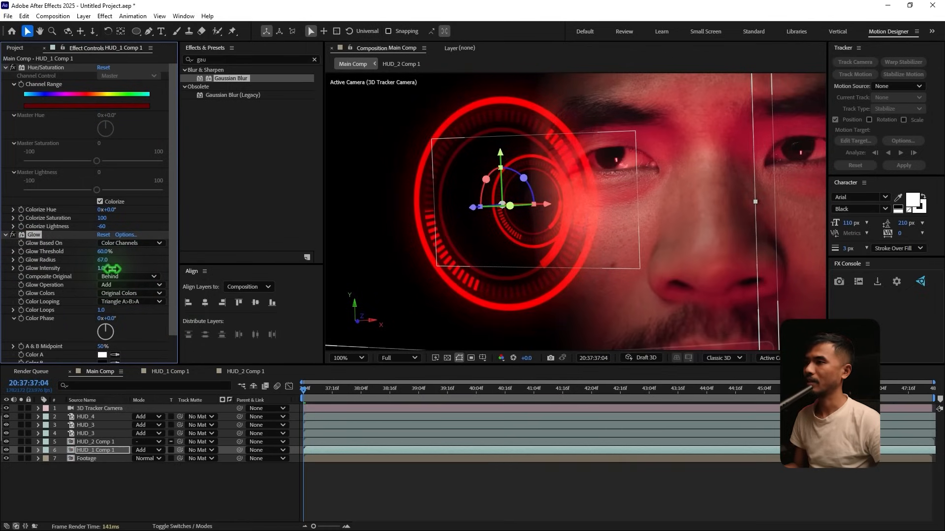
pyautogui.moveTo(112, 268); pyautogui.dragTo(130, 268)
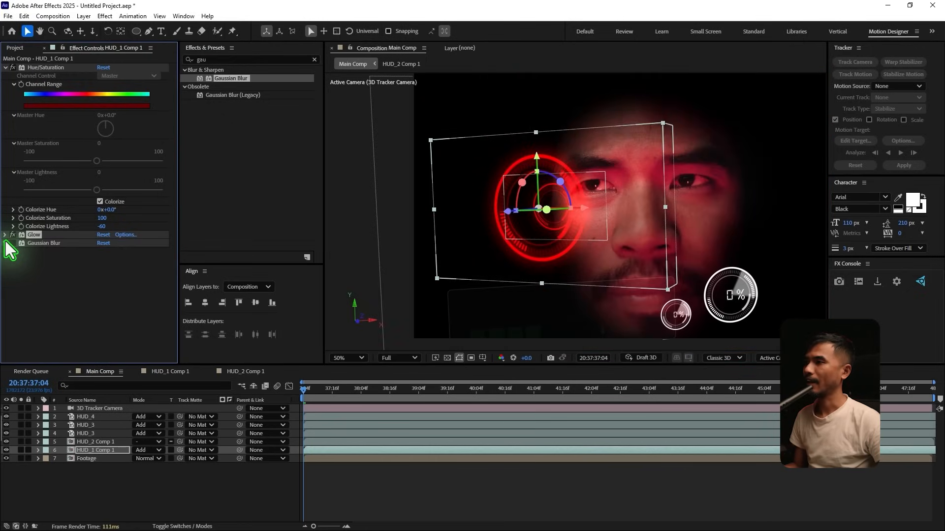
pyautogui.click(5, 243)
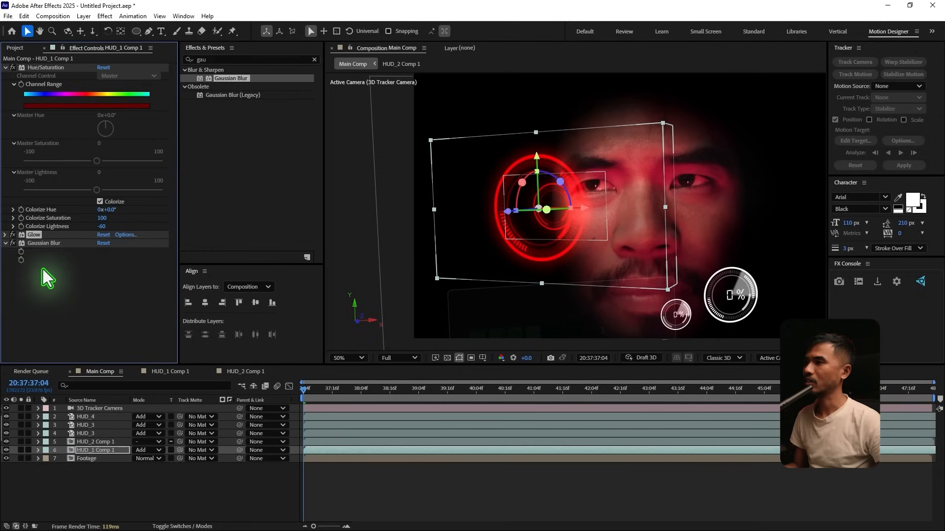
pyautogui.click(5, 242)
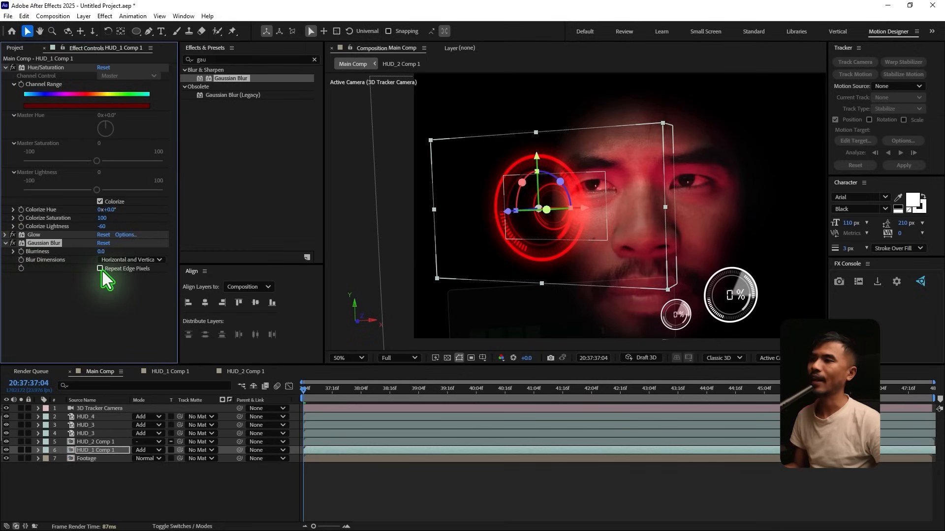
pyautogui.click(100, 268)
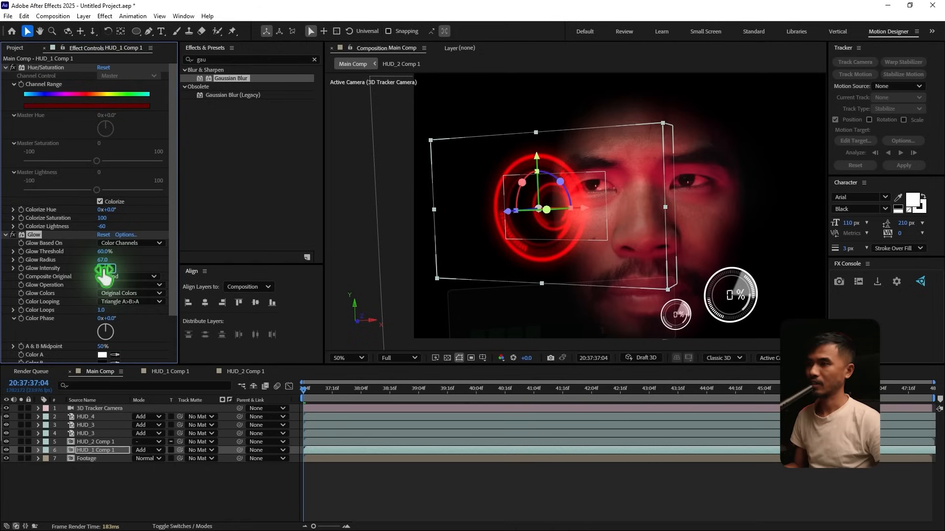
# Step: Raise Glow intensity, tweak its threshold, and set Gaussian blurriness to 5
pyautogui.moveTo(102, 260); pyautogui.dragTo(97, 268)
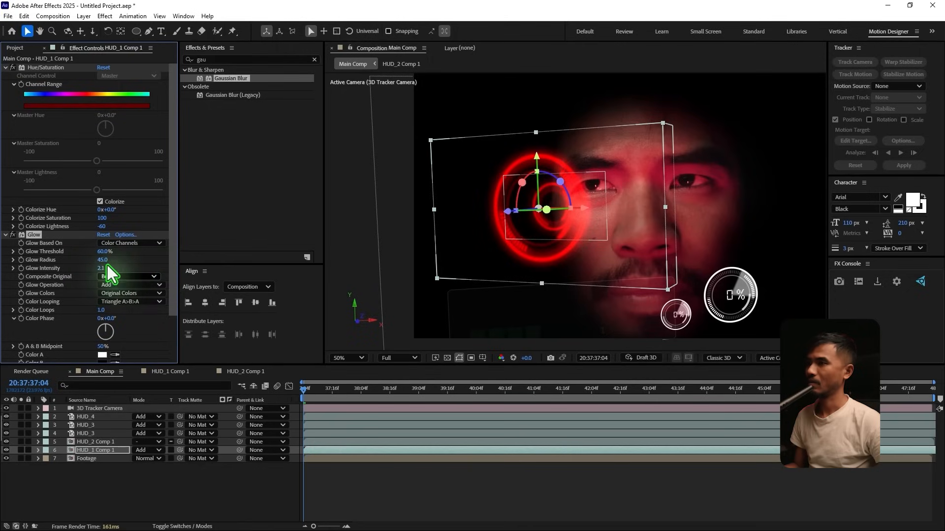
pyautogui.moveTo(112, 251); pyautogui.dragTo(88, 252)
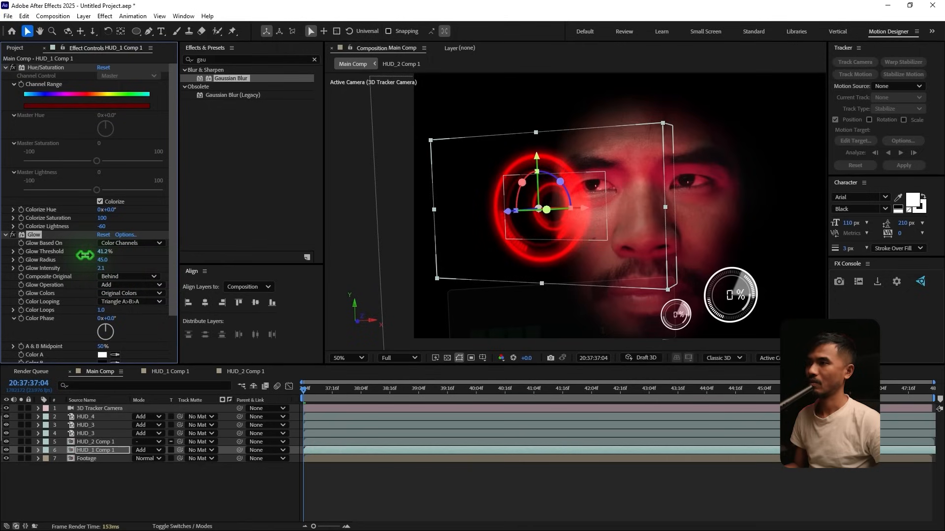
pyautogui.moveTo(104, 251); pyautogui.dragTo(168, 252)
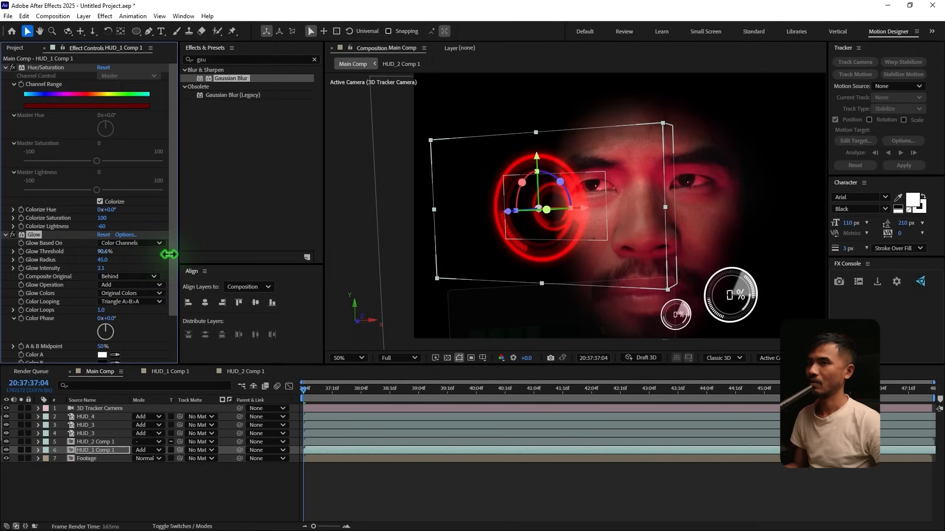
pyautogui.click(105, 251)
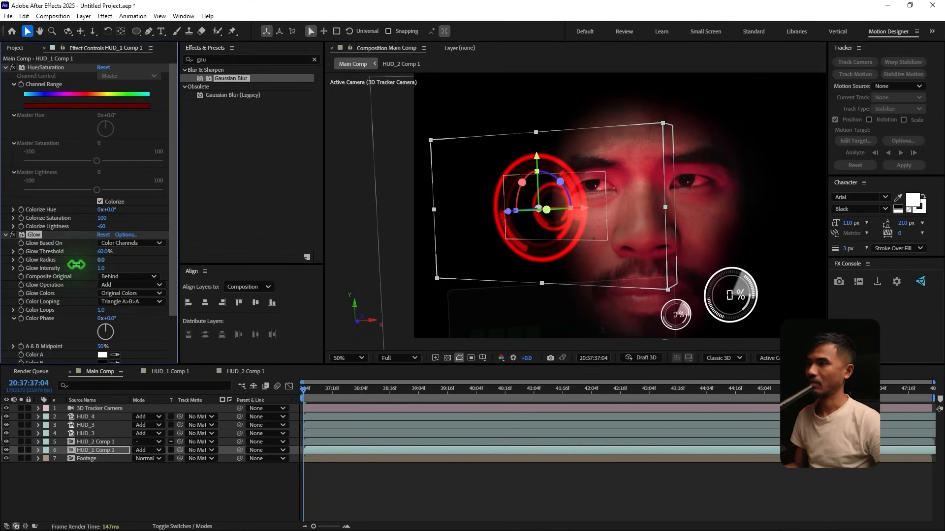
pyautogui.click(13, 334)
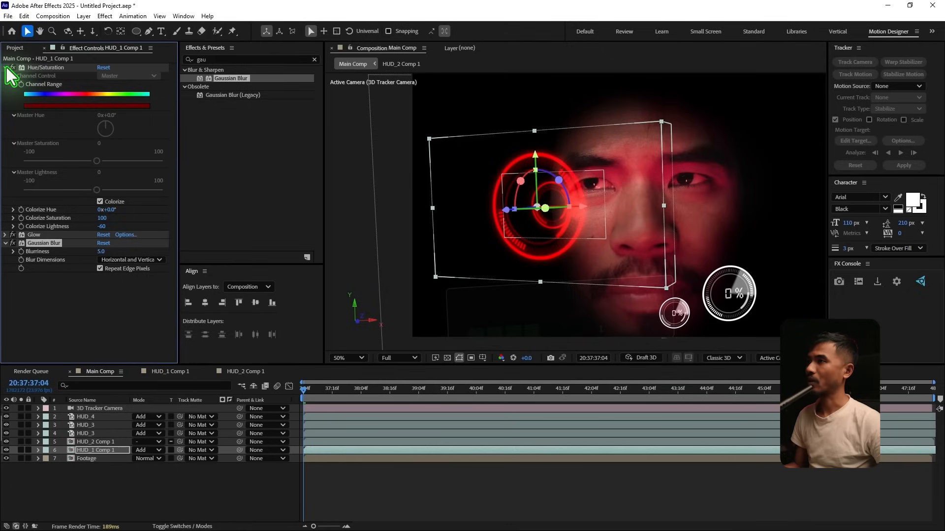
# Step: Copy HUD_1 Comp 1's effects to HUD_2 Comp 1 and scrub ahead to preview
pyautogui.click(6, 67)
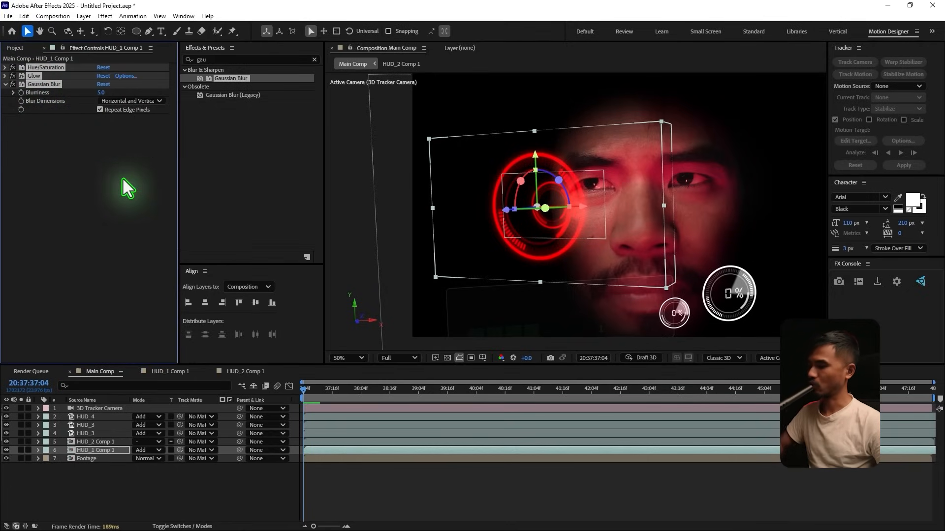
pyautogui.click(97, 442)
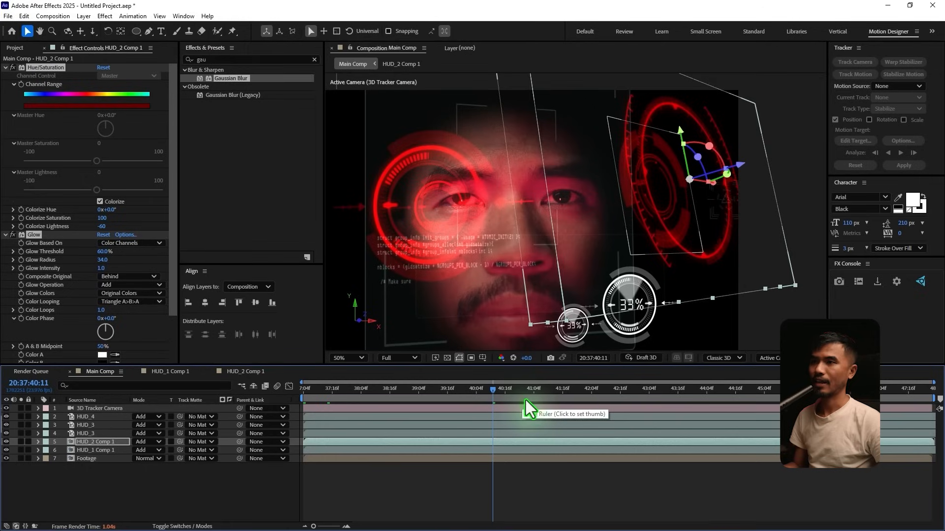
pyautogui.moveTo(492, 397); pyautogui.dragTo(554, 398)
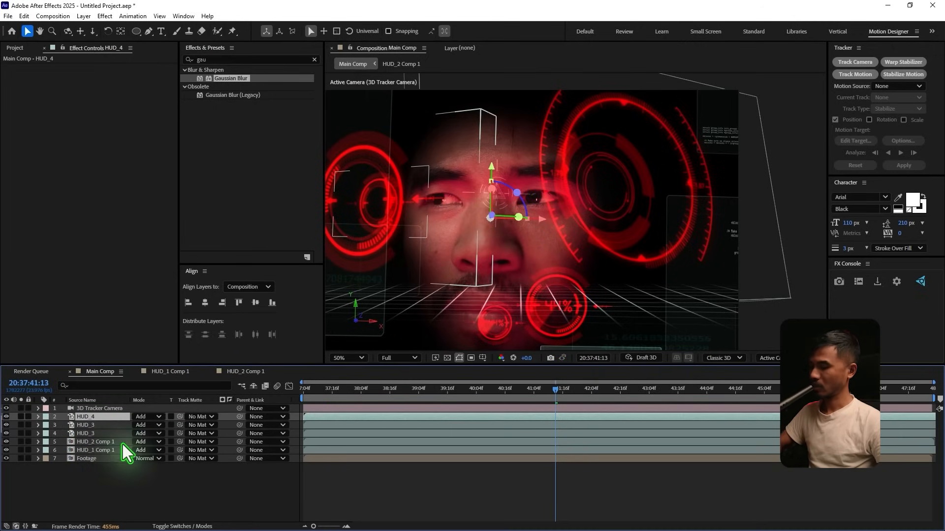
# Step: Paste effects onto HUD_4; set blurriness 30 on HUD_4, 8 on HUD_2, 10 on HUD_3
pyautogui.press('ctrl+v')
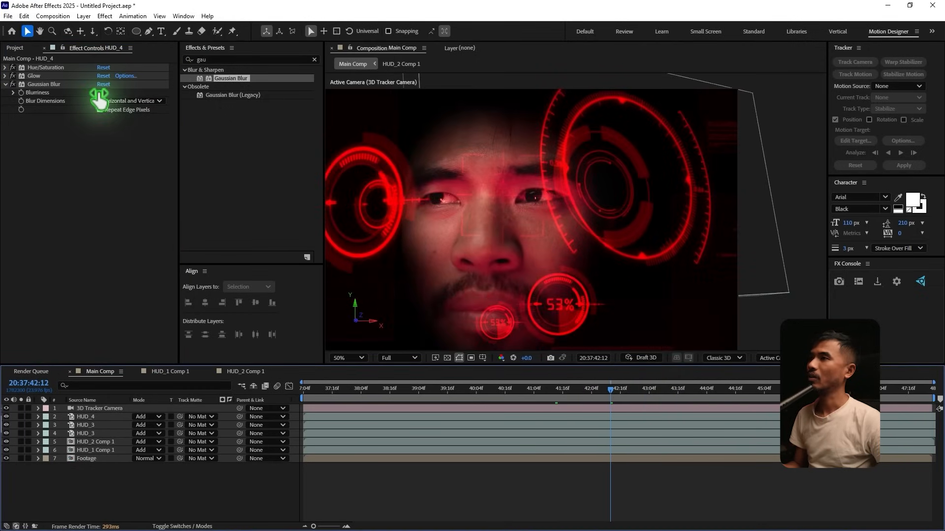
pyautogui.click(106, 92)
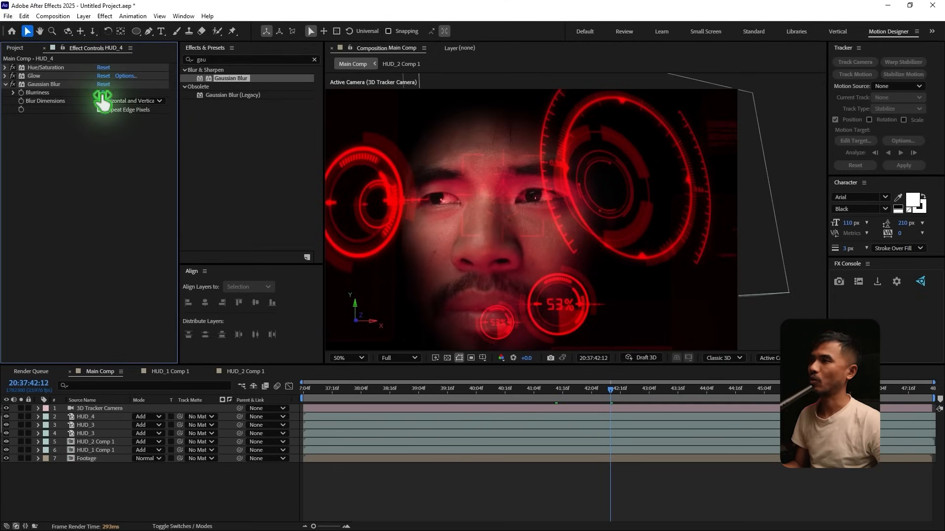
pyautogui.click(107, 92)
pyautogui.write('30')
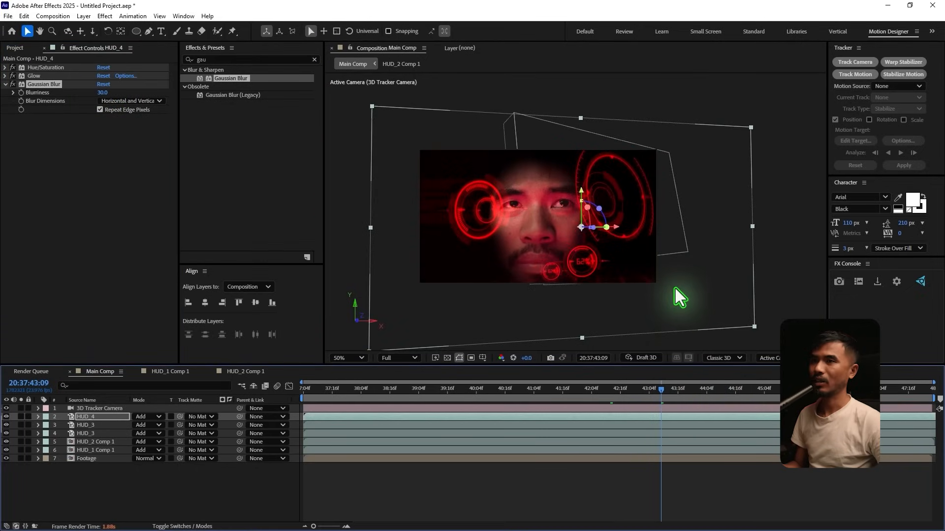
pyautogui.click(97, 442)
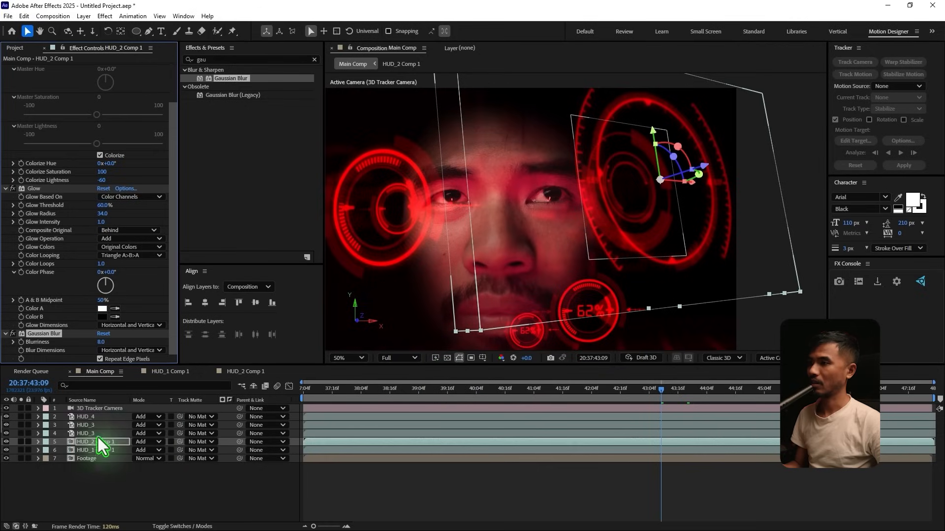
pyautogui.click(84, 416)
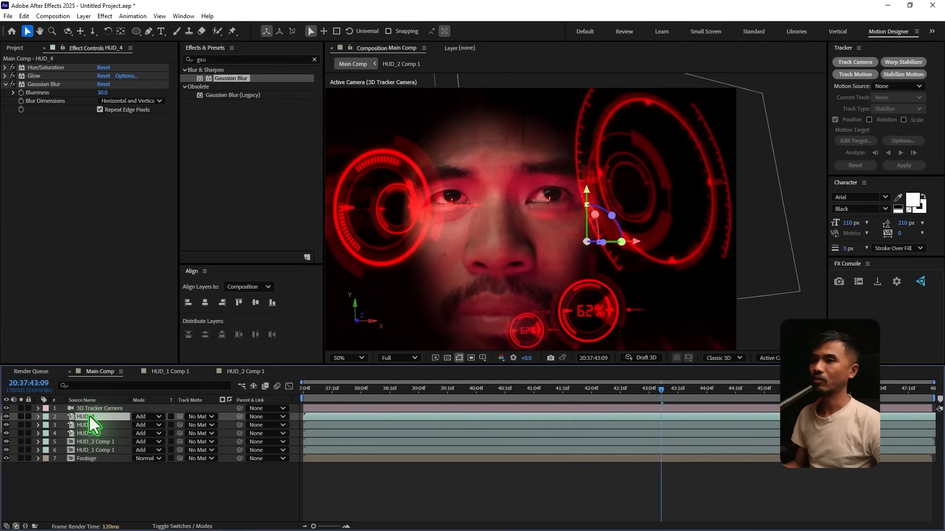
pyautogui.click(84, 433)
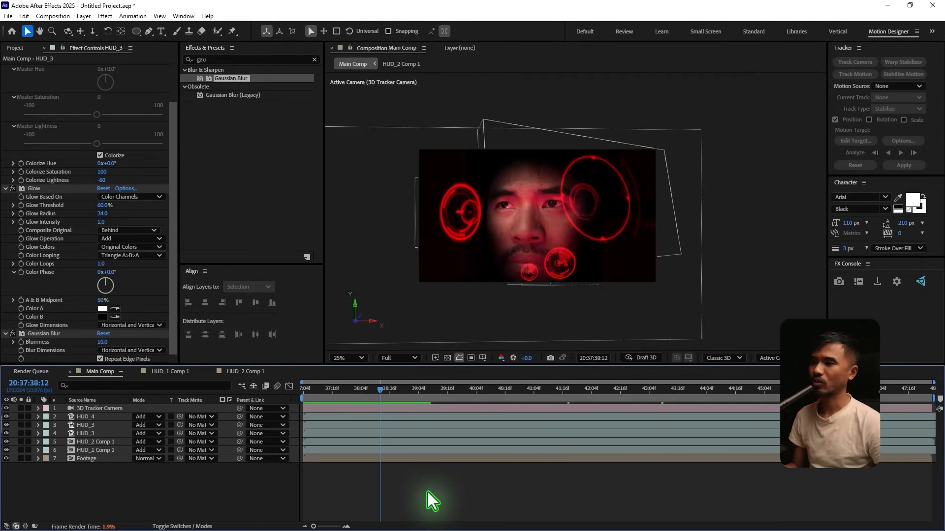
# Step: Create a black solid named BG and move it below Footage
pyautogui.click(83, 16)
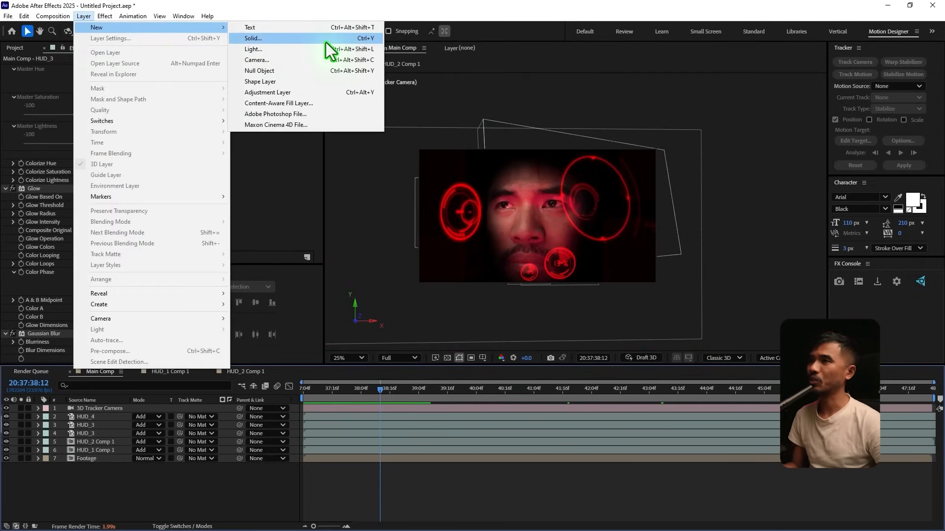
pyautogui.click(252, 38)
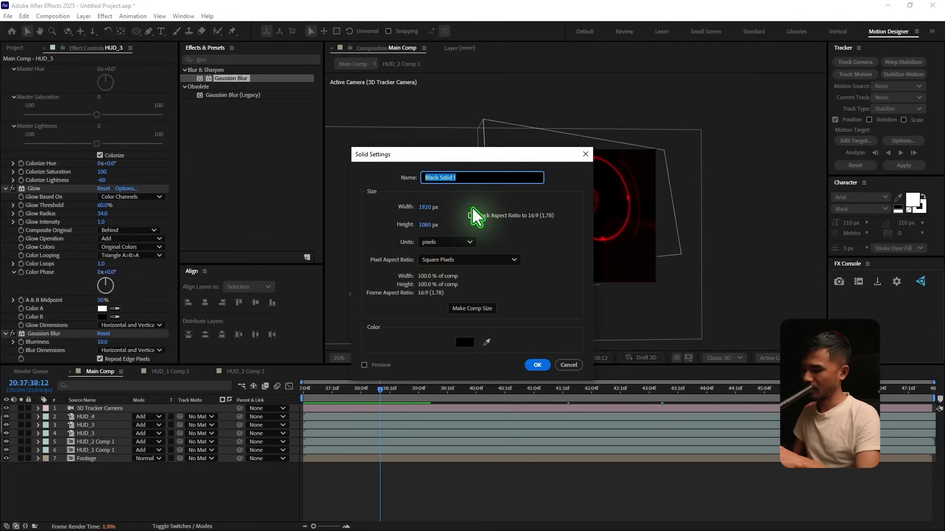
pyautogui.write('BG')
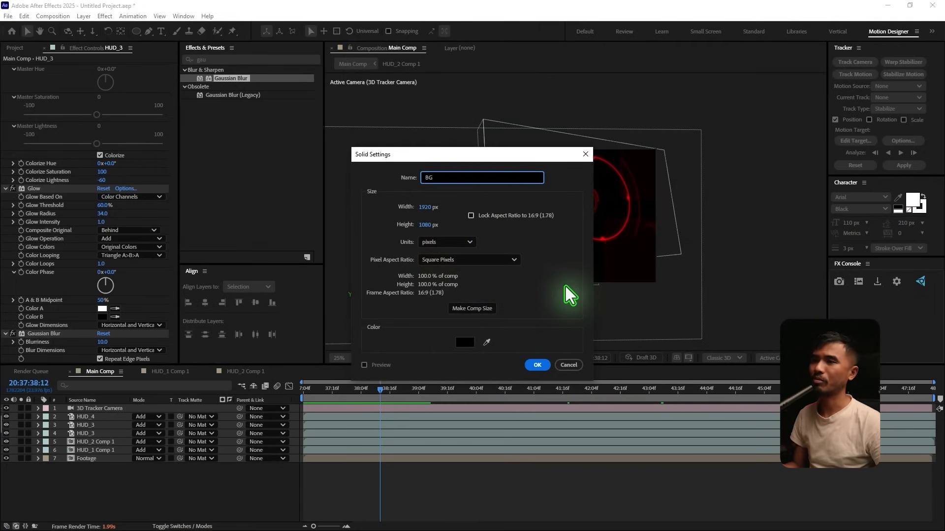
pyautogui.click(465, 342)
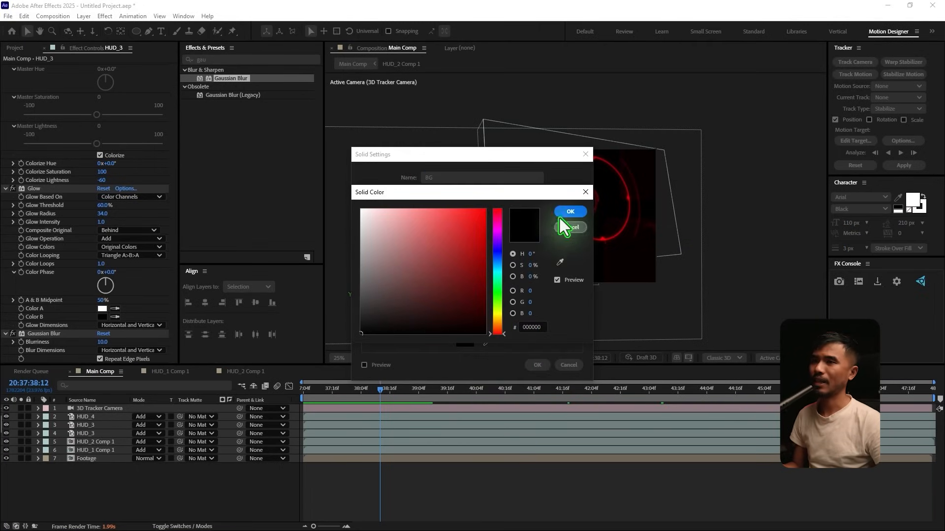
pyautogui.click(569, 211)
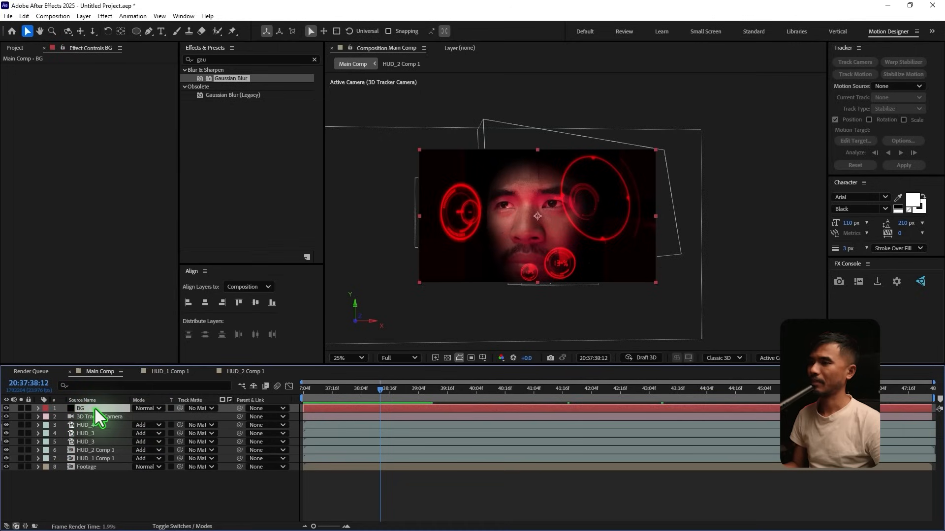
pyautogui.moveTo(81, 408); pyautogui.dragTo(93, 470)
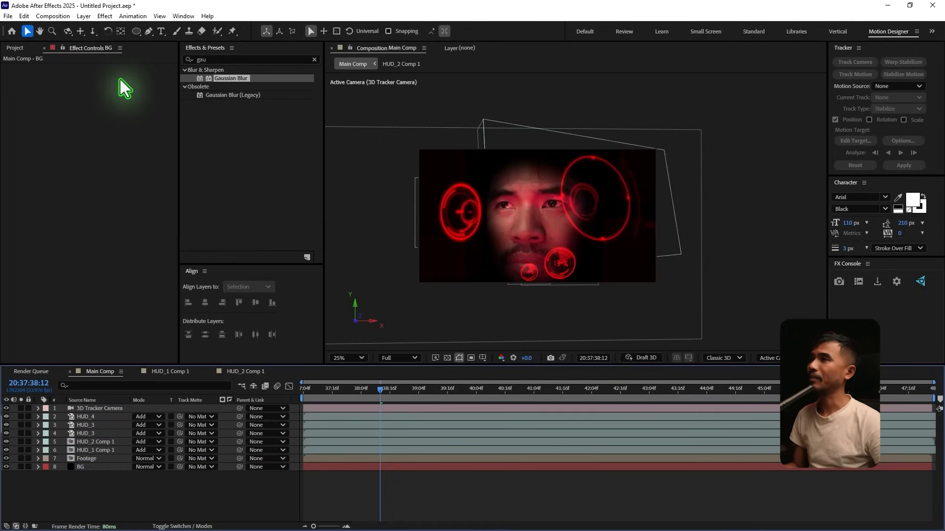
# Step: Precompose HUD_4 through HUD_1 Comp 1 into 'HUD Elements' with Collapse Transformations on
pyautogui.click(86, 416)
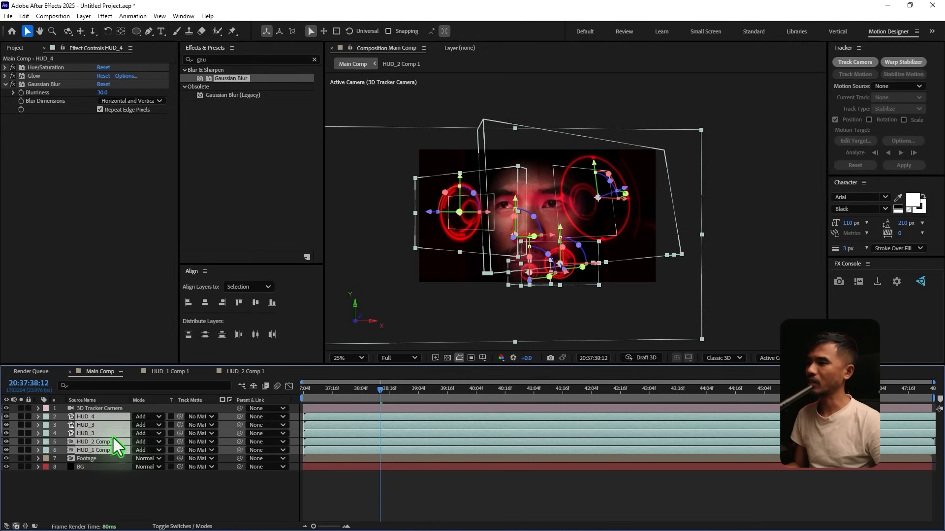
pyautogui.press('ctrl+shift+c')
pyautogui.write('HUD Elements')
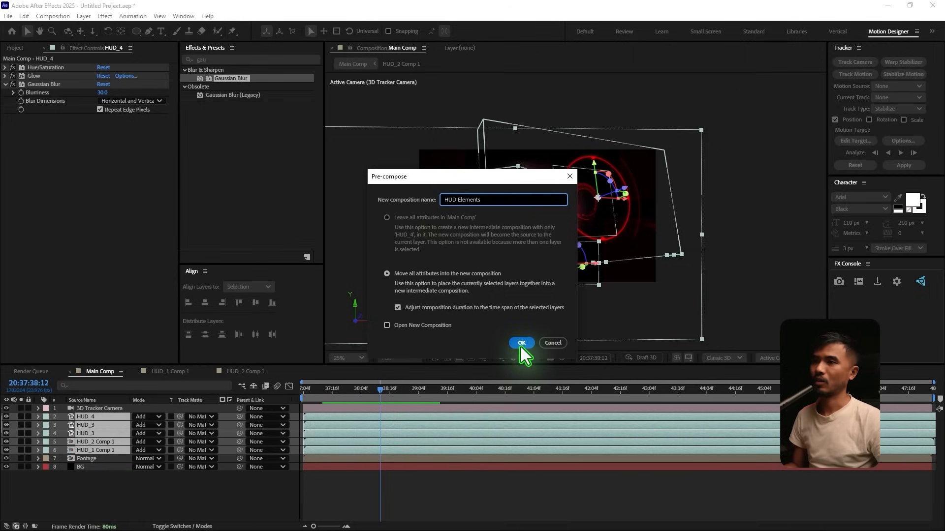
pyautogui.click(520, 342)
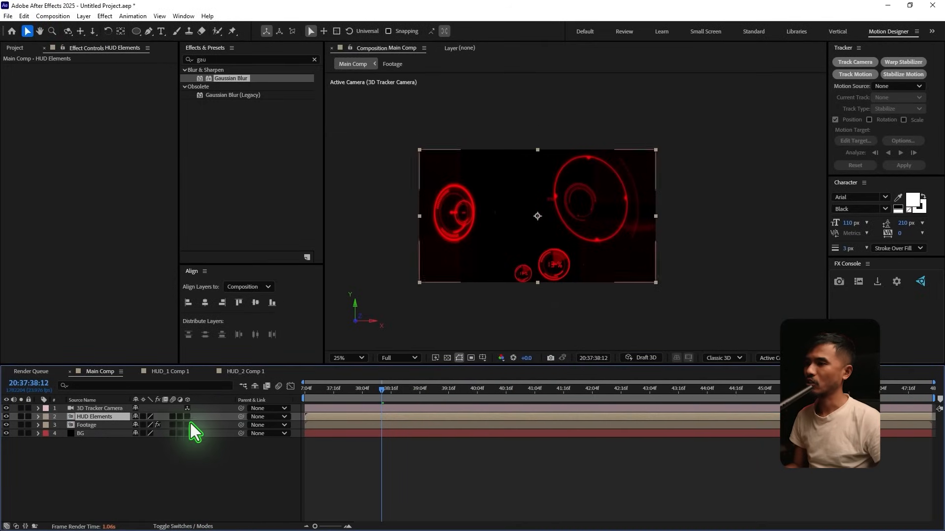
pyautogui.click(187, 417)
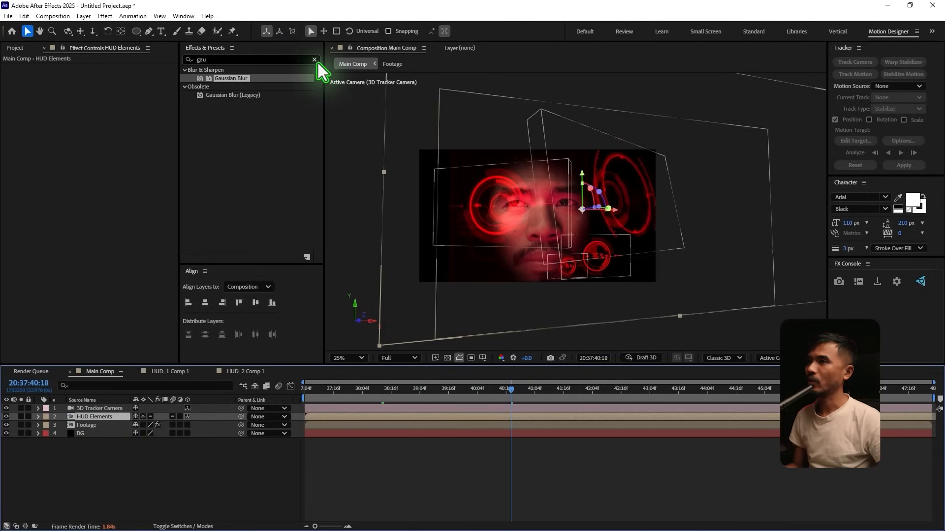
# Step: Apply CC Lens to HUD Elements and set its blend mode to Add
pyautogui.click(314, 59)
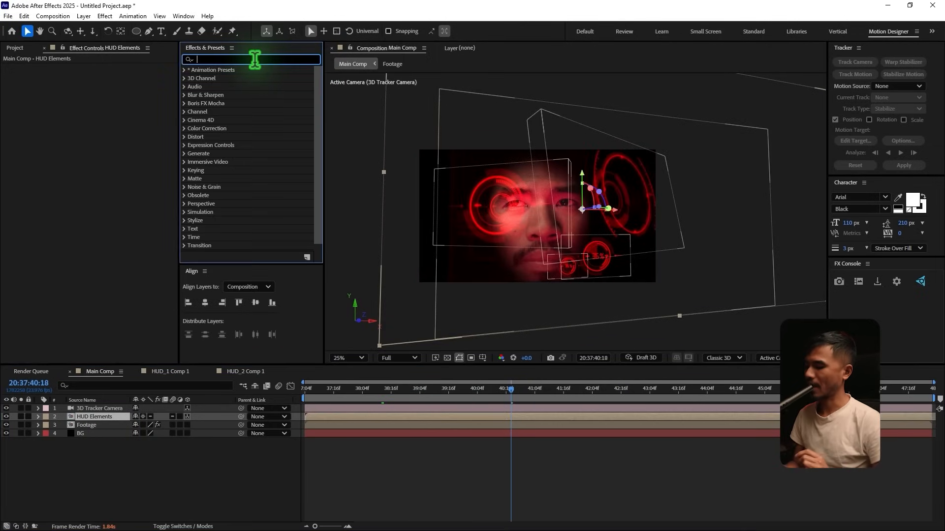
pyautogui.write('lense')
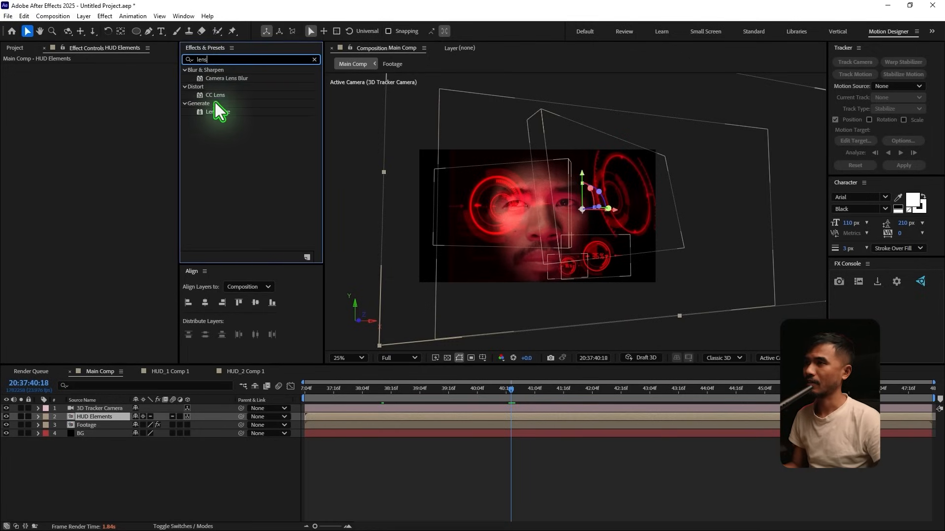
pyautogui.click(215, 95)
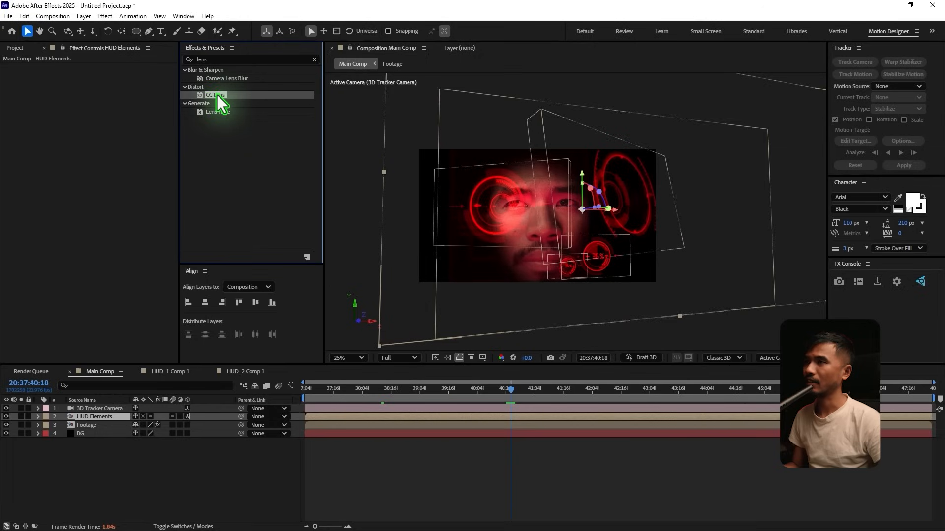
pyautogui.doubleClick(215, 95)
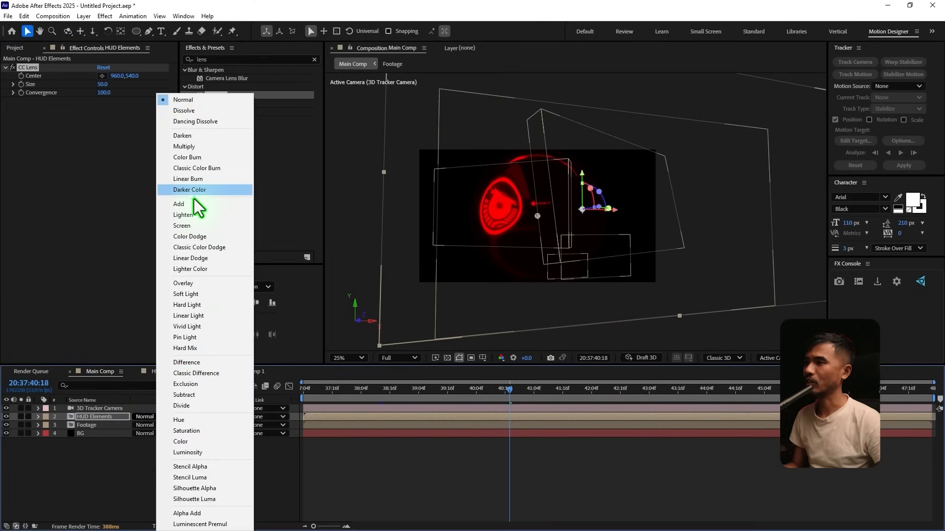
pyautogui.click(178, 204)
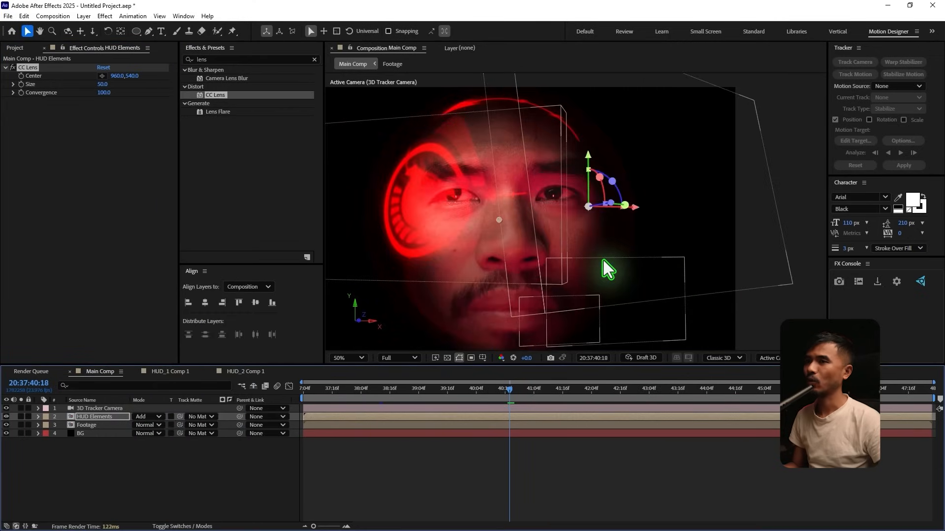
# Step: Set CC Lens Convergence to -200 and Size to about 414
pyautogui.moveTo(104, 92); pyautogui.dragTo(65, 102)
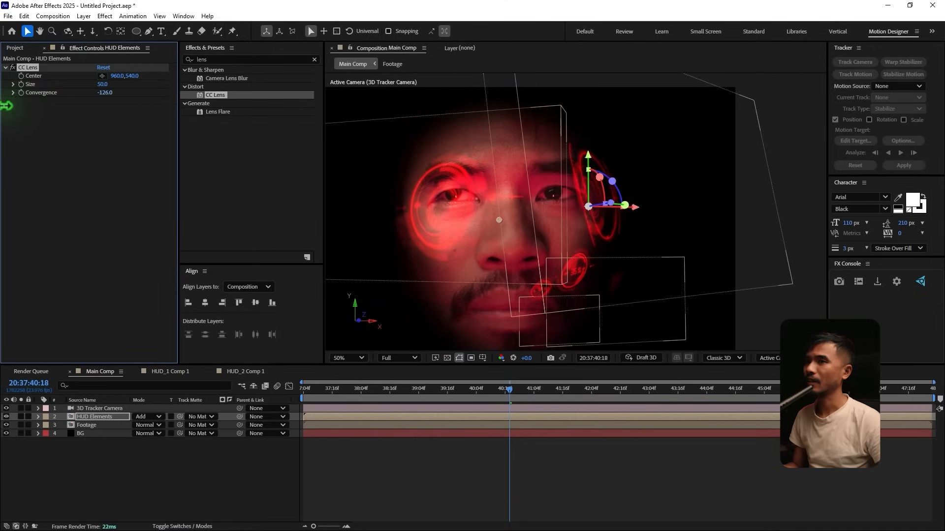
pyautogui.moveTo(105, 92); pyautogui.dragTo(106, 92)
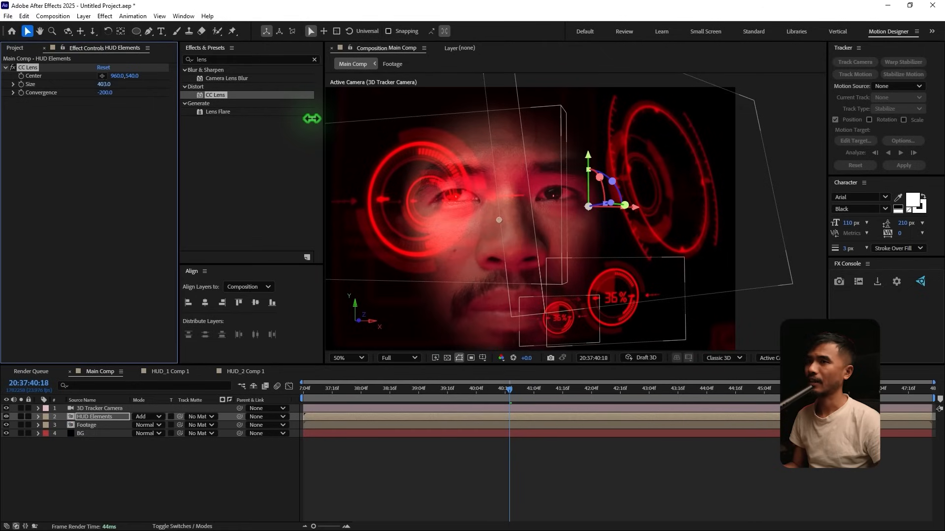
pyautogui.moveTo(104, 83); pyautogui.dragTo(108, 83)
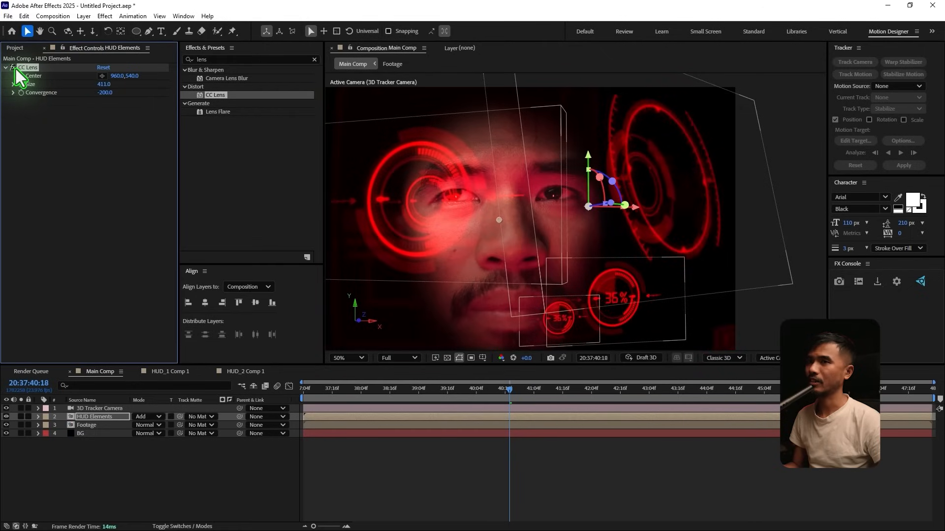
pyautogui.moveTo(103, 83); pyautogui.dragTo(106, 84)
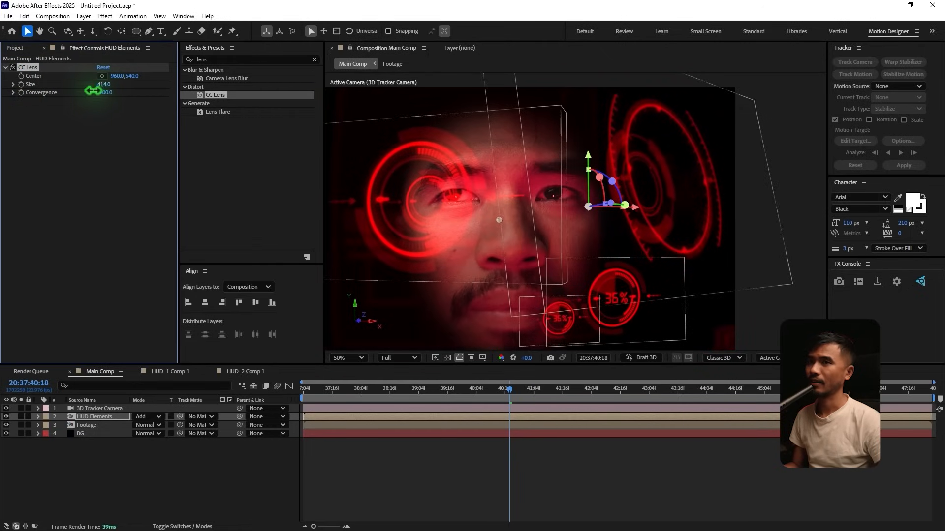